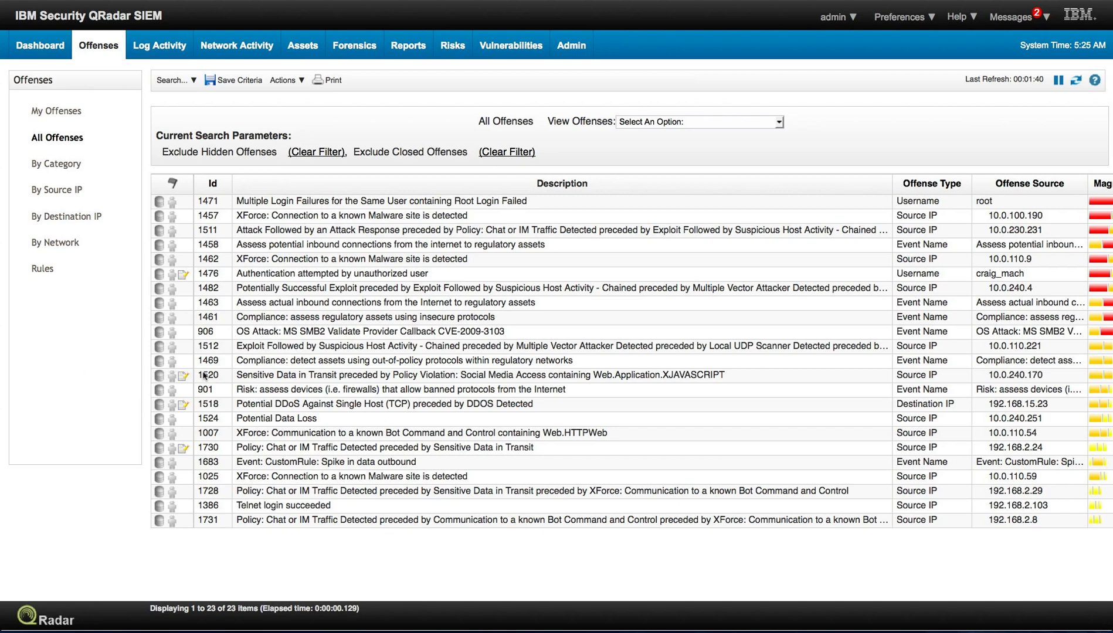
mouse_move(245, 380)
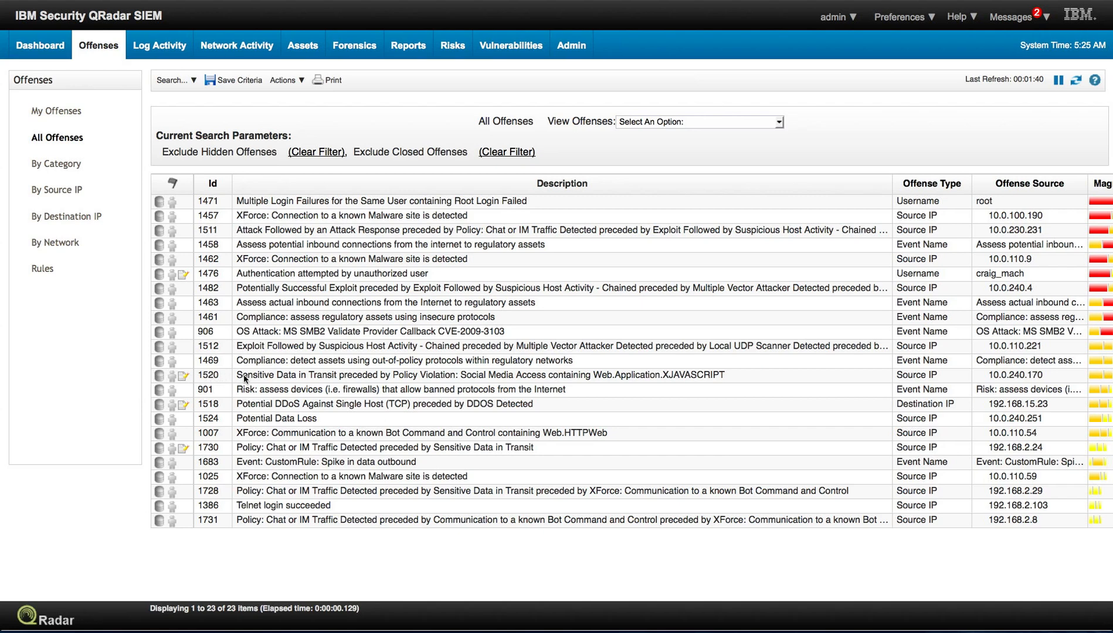
mouse_move(358, 382)
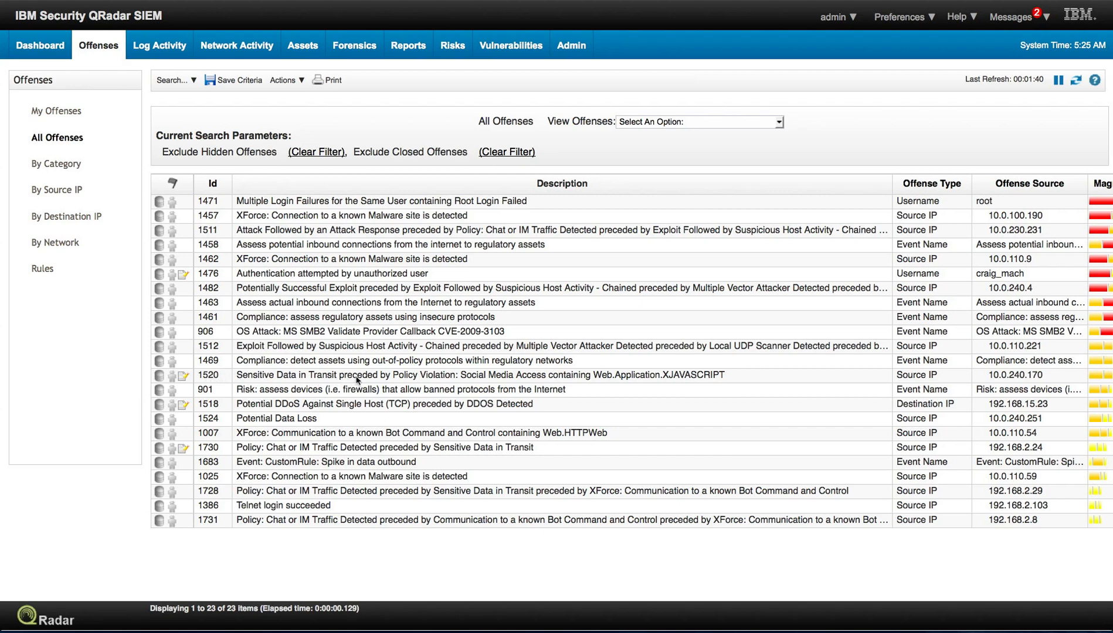
mouse_move(586, 382)
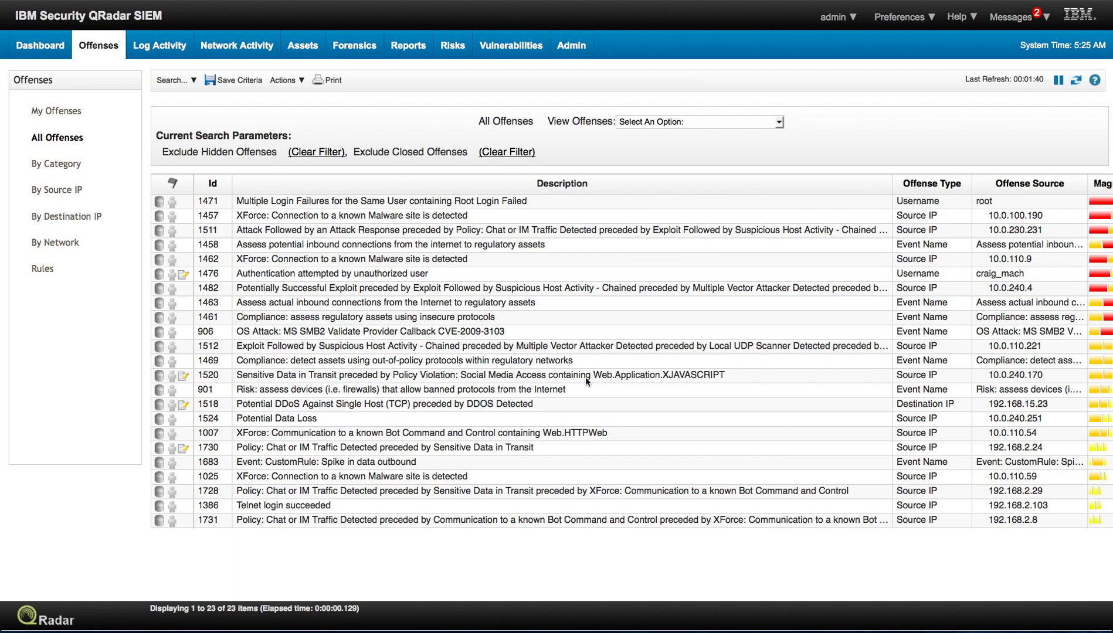
mouse_move(502, 377)
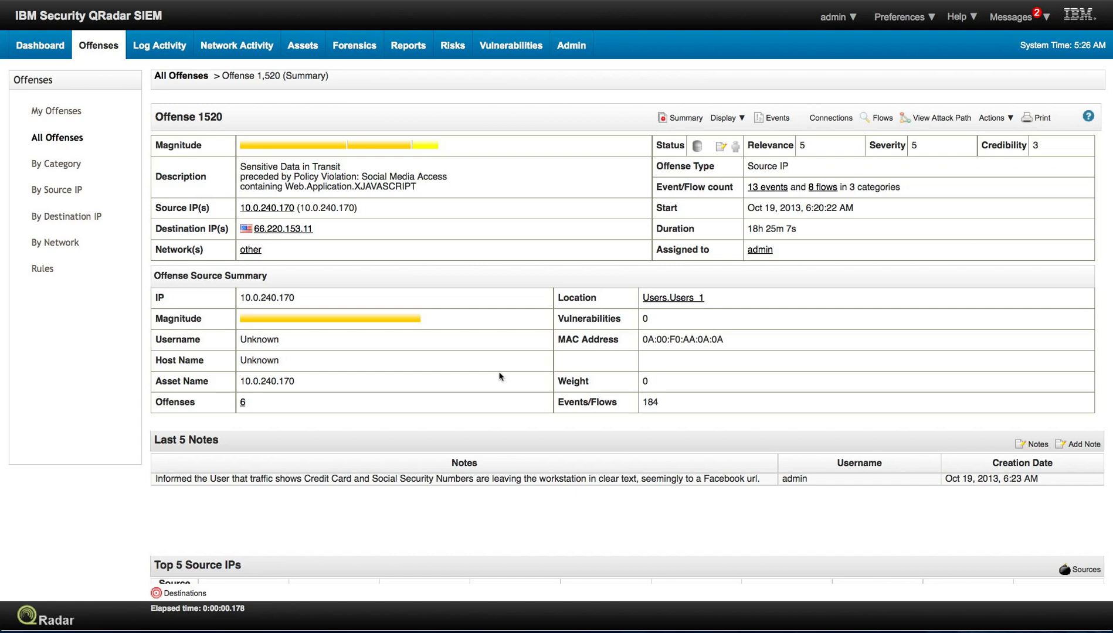
mouse_move(294, 204)
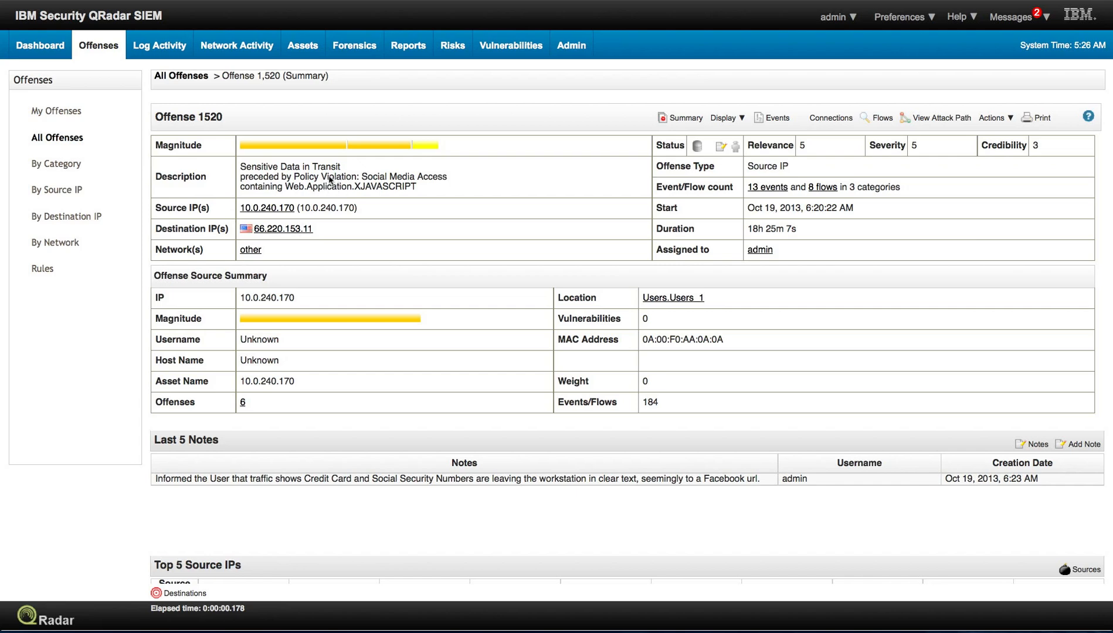
mouse_move(296, 189)
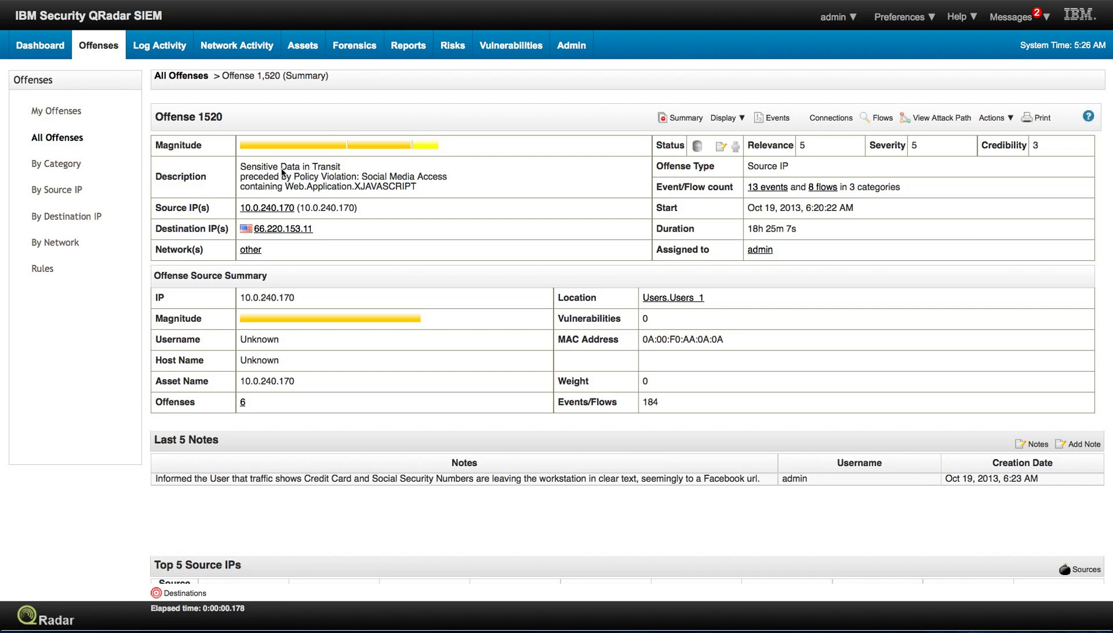
mouse_move(671, 107)
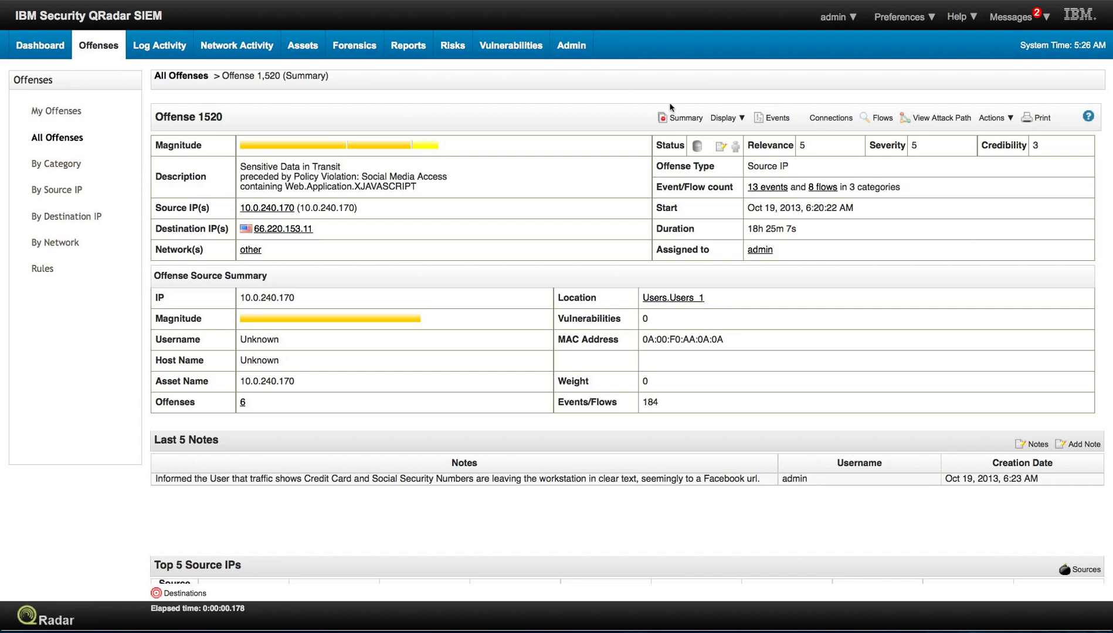
Step: Show the rules that contributed to offense 1520 via Display > Rules
left_click(723, 118)
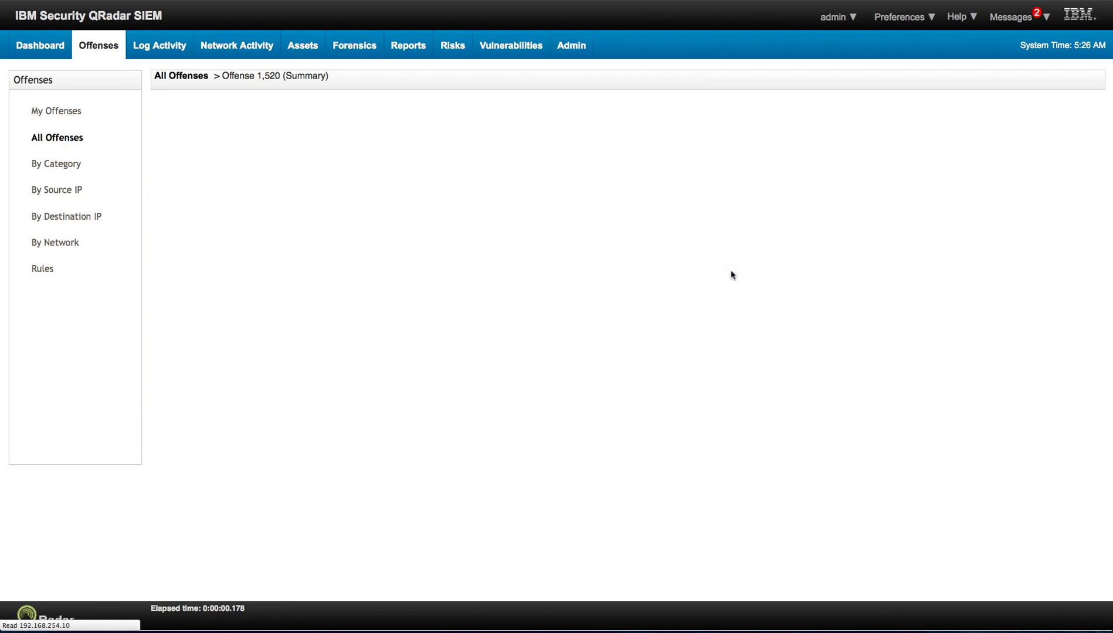
left_click(41, 268)
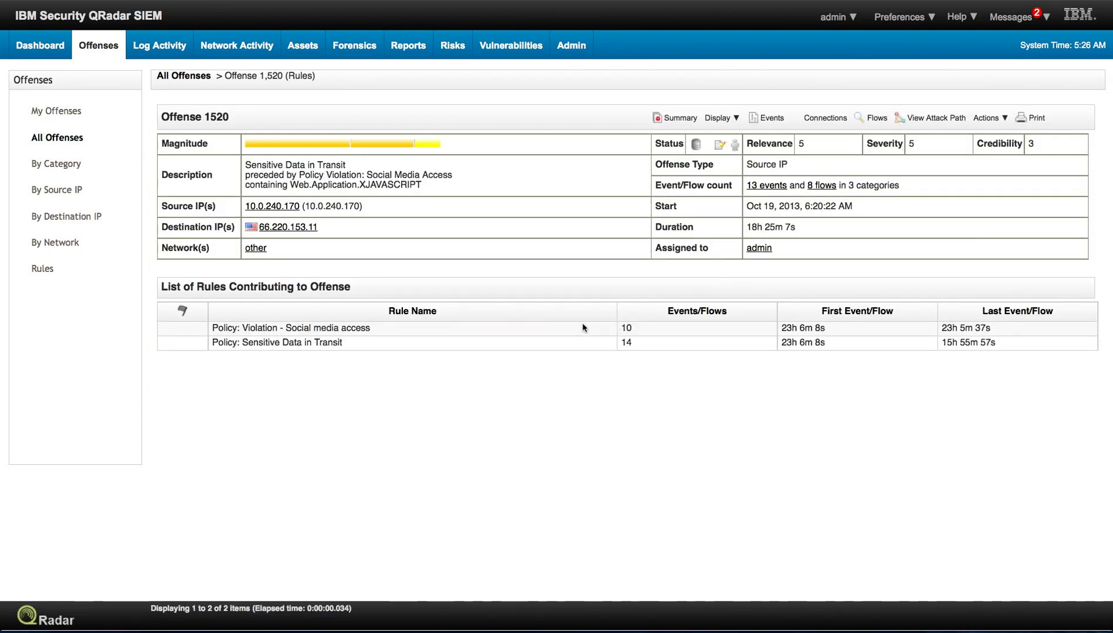
mouse_move(323, 330)
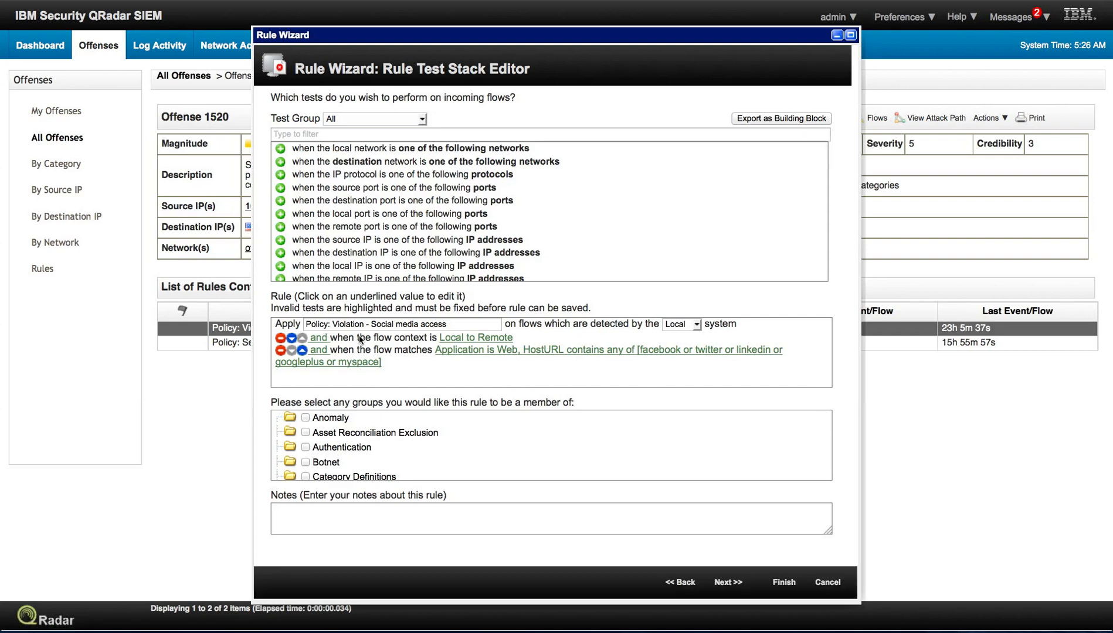
mouse_move(384, 346)
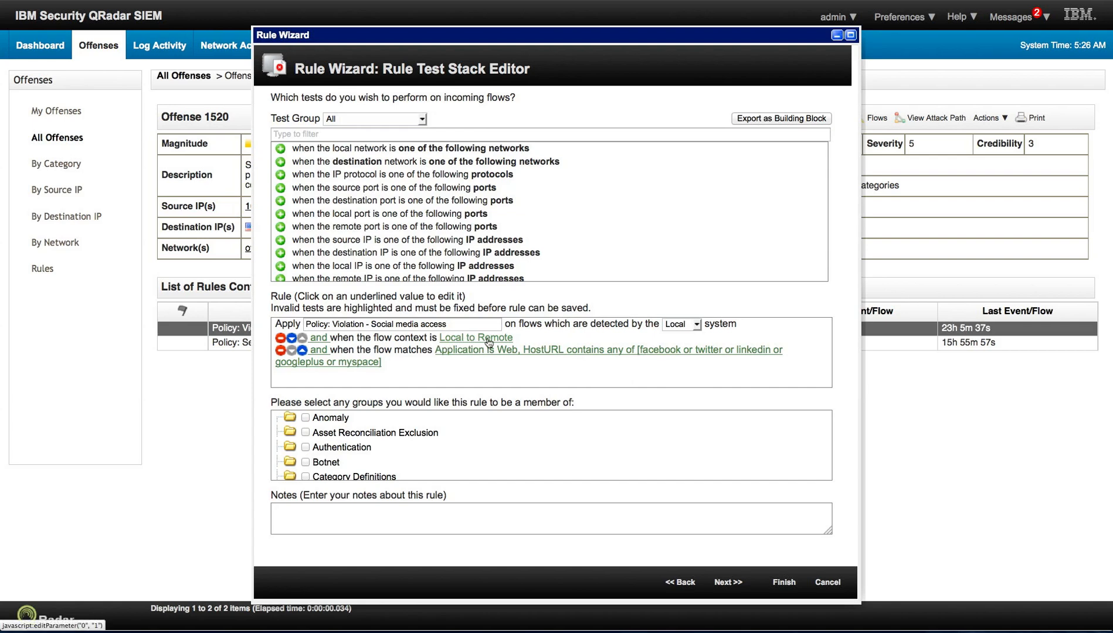
mouse_move(400, 353)
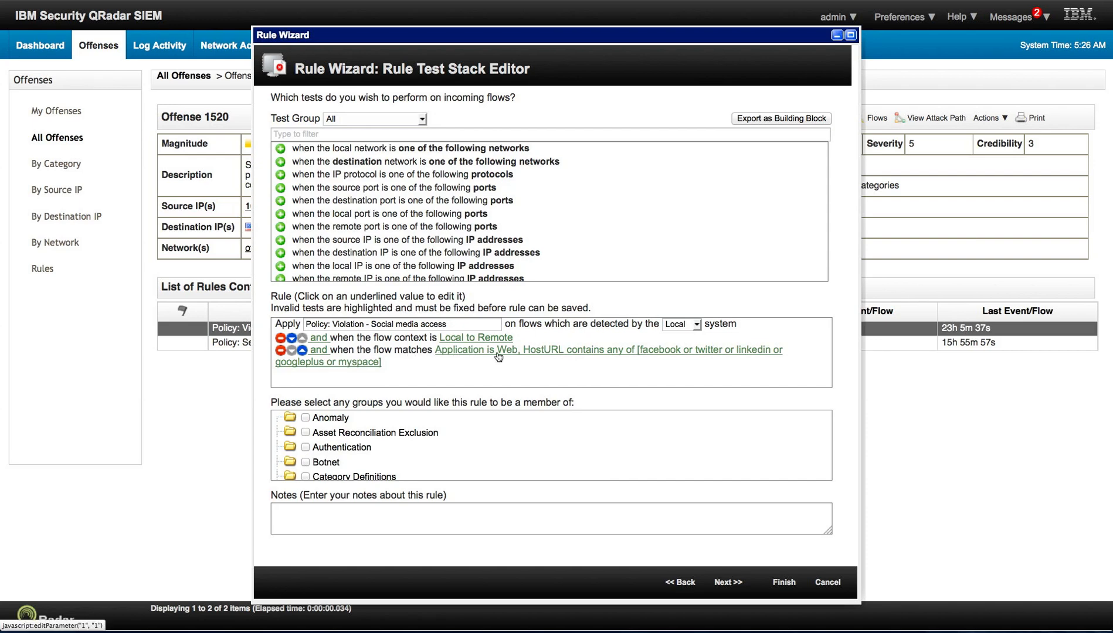
mouse_move(555, 357)
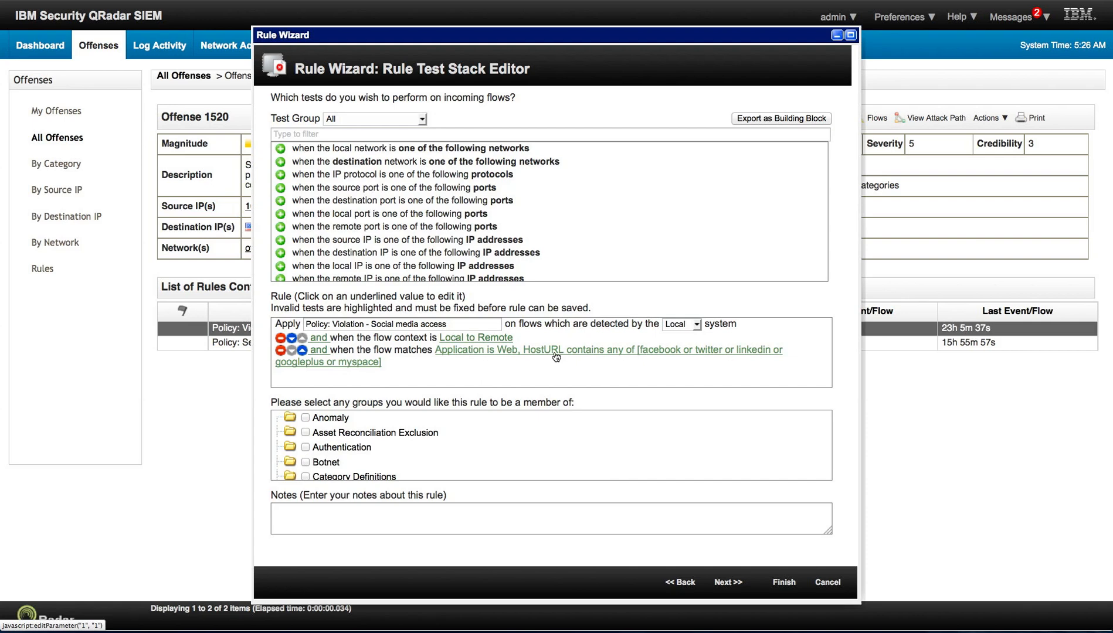
mouse_move(737, 355)
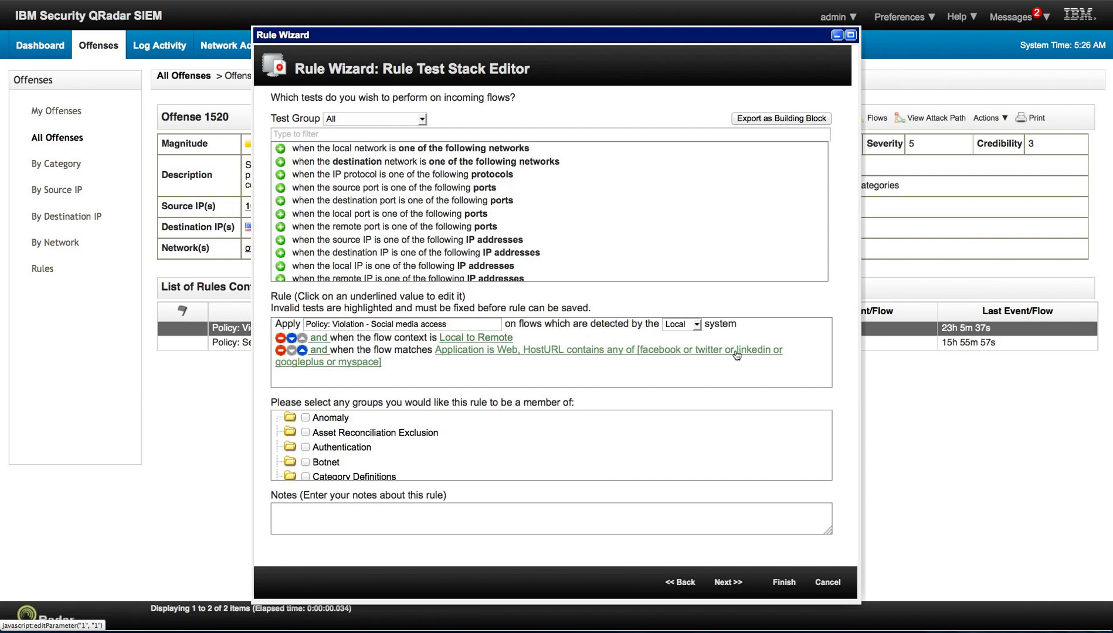
mouse_move(298, 374)
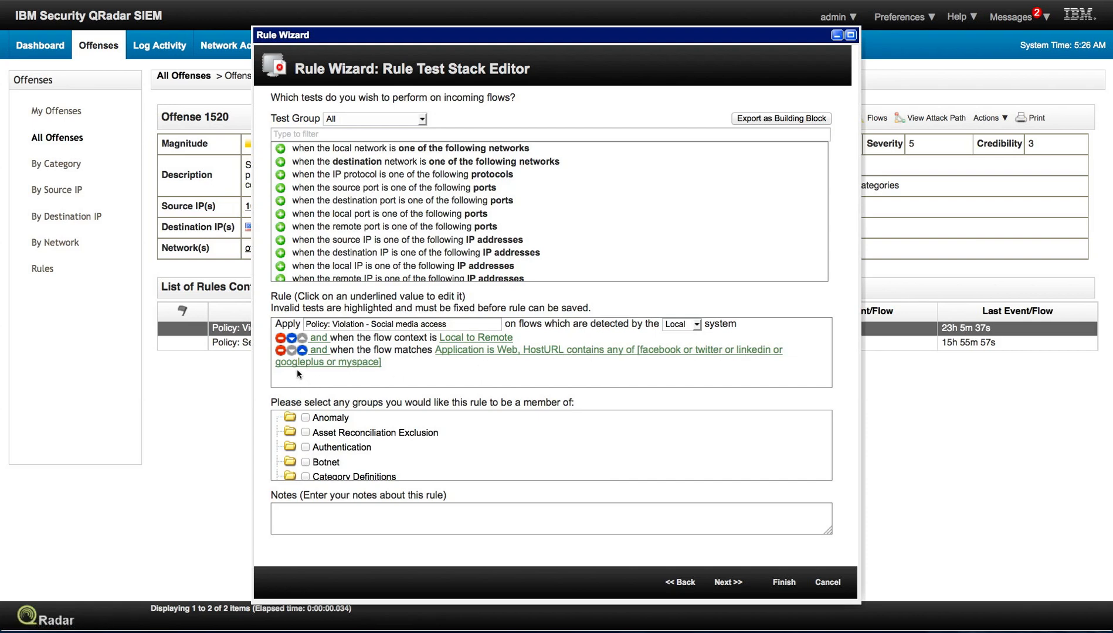
mouse_move(353, 374)
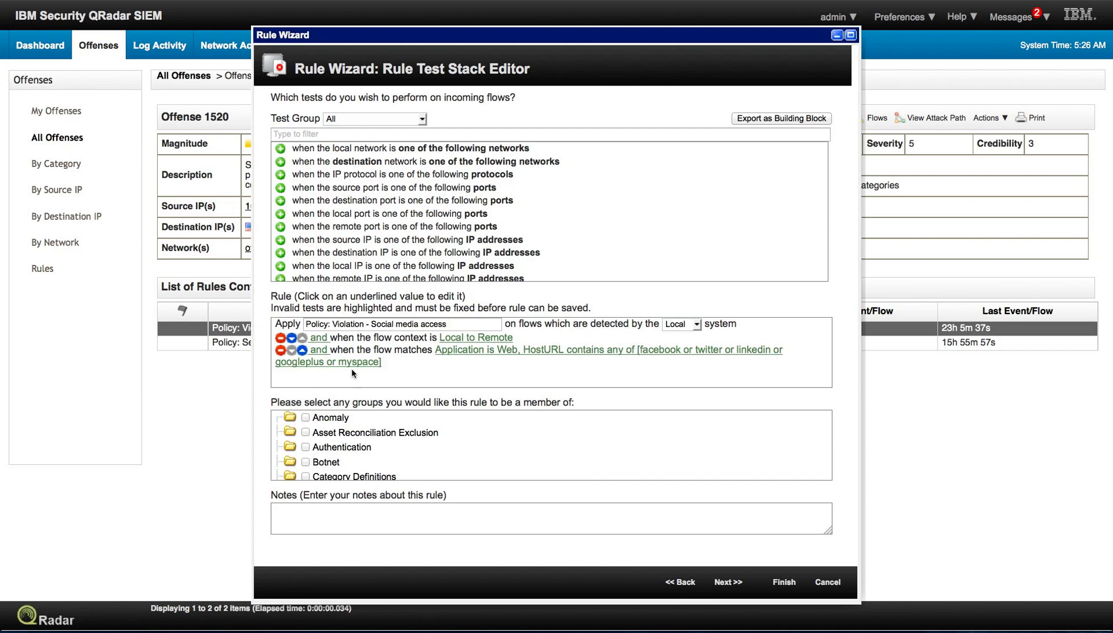
mouse_move(401, 365)
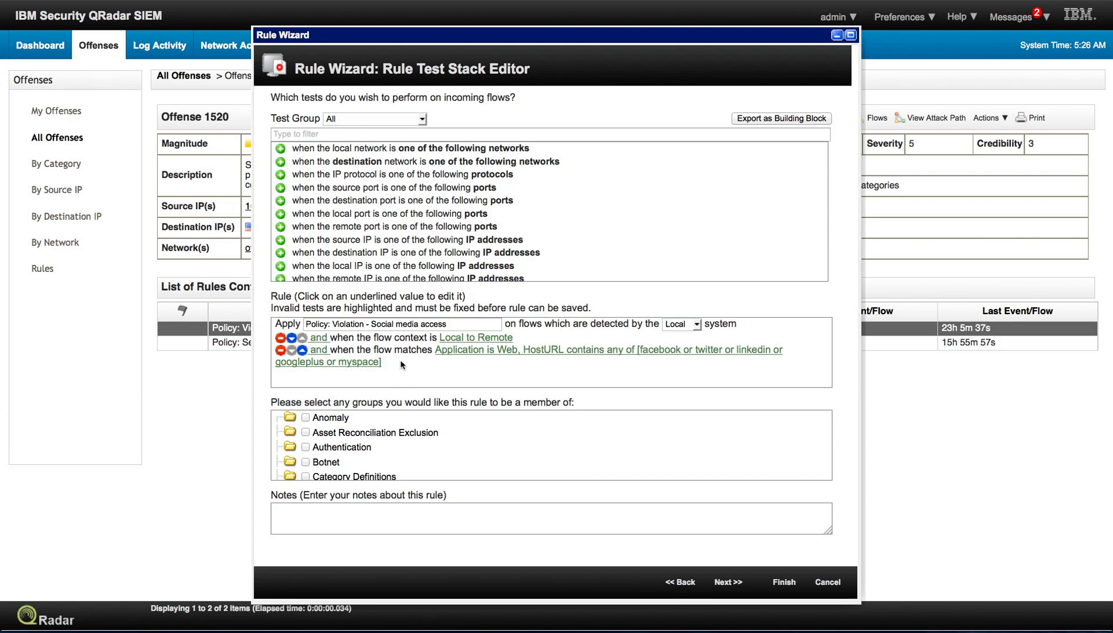
mouse_move(826, 583)
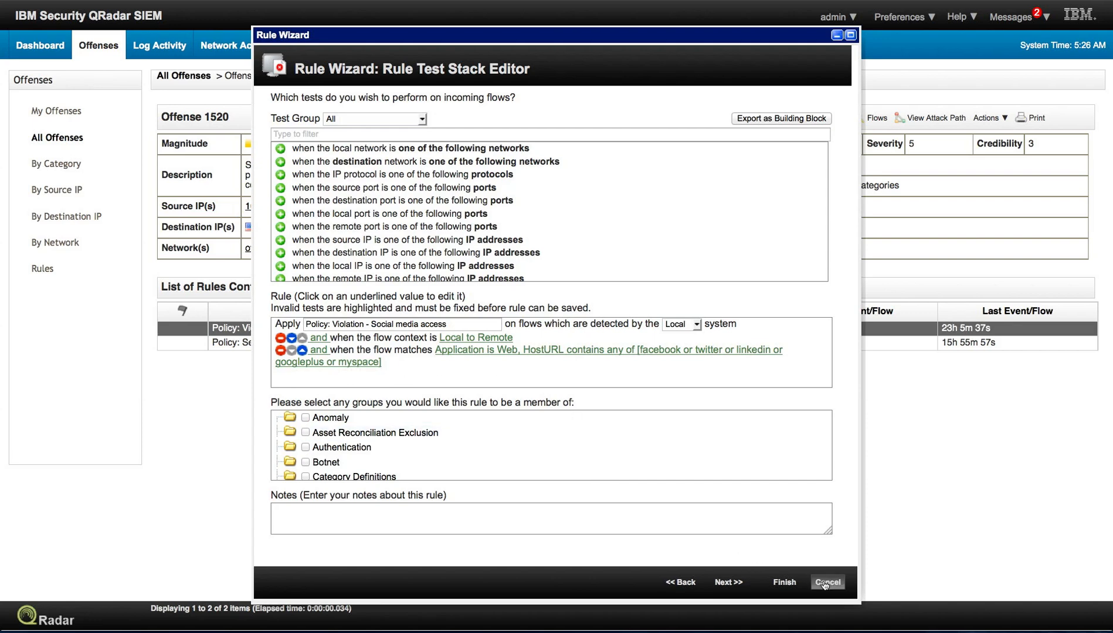
left_click(826, 582)
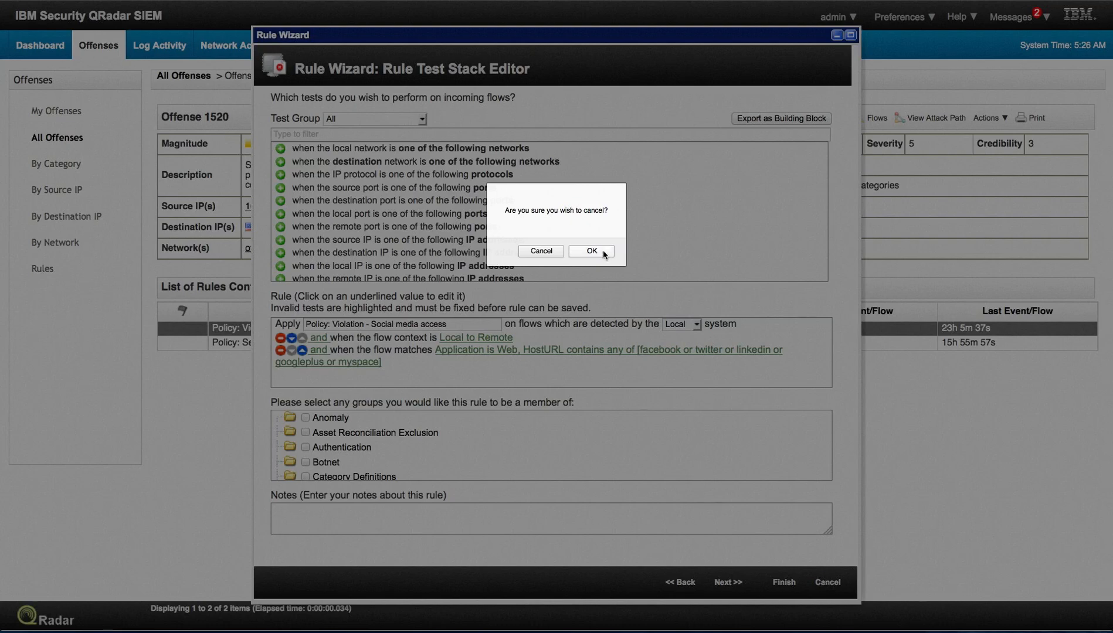
left_click(590, 252)
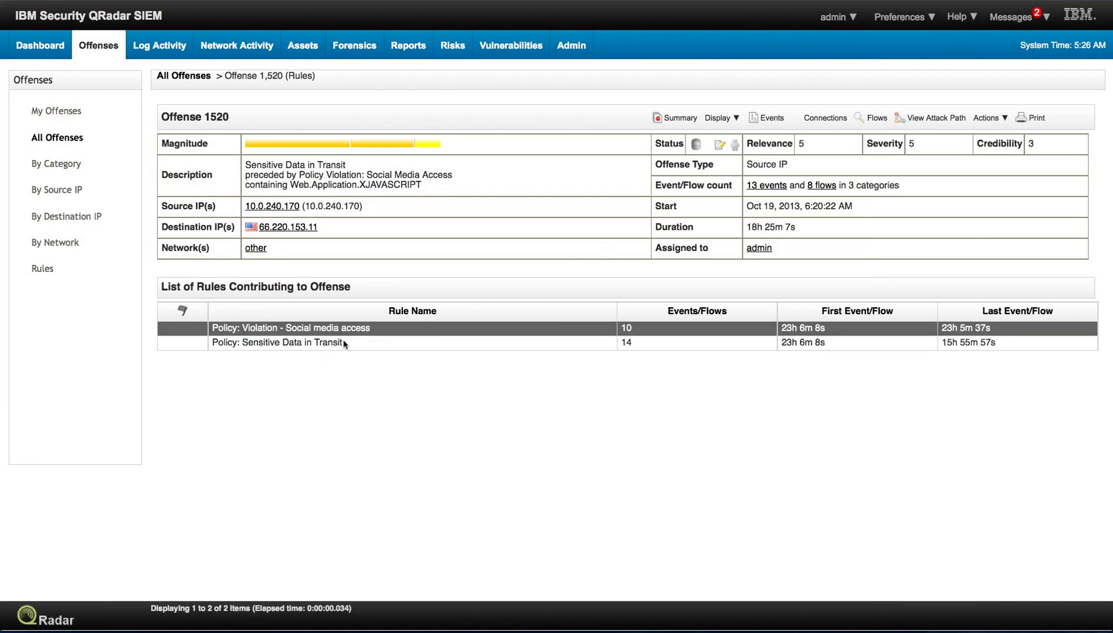
double_click(289, 327)
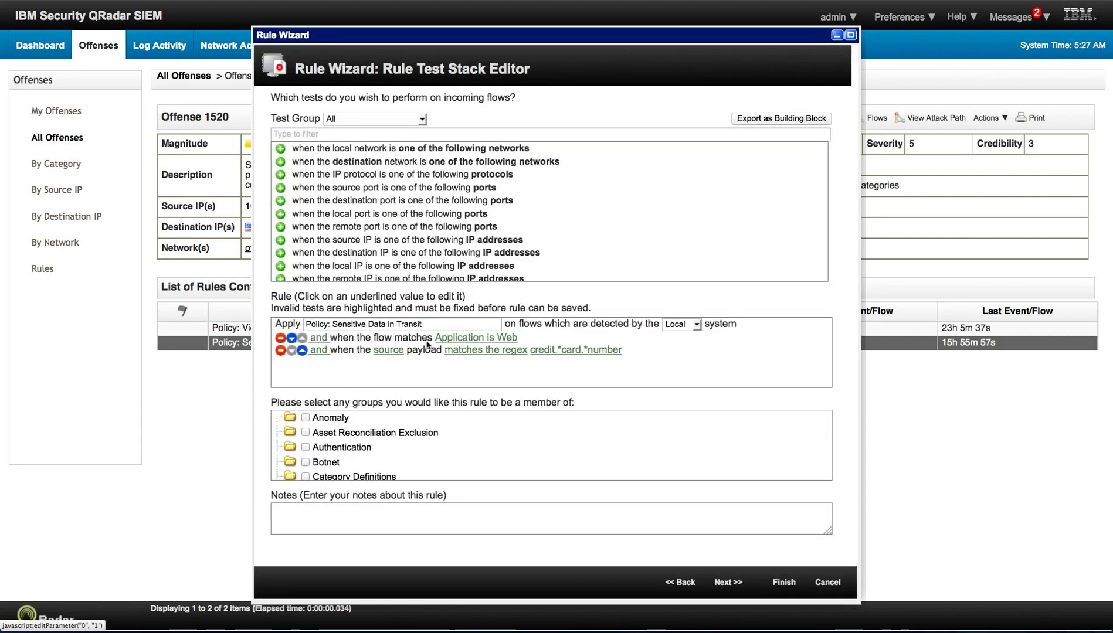
mouse_move(500, 344)
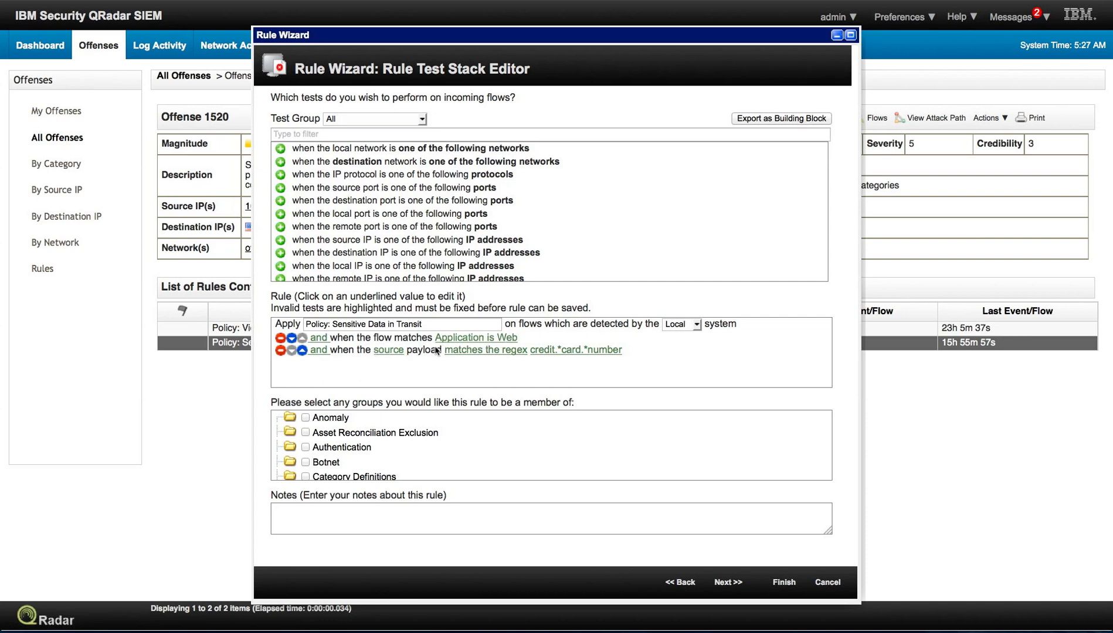
mouse_move(431, 354)
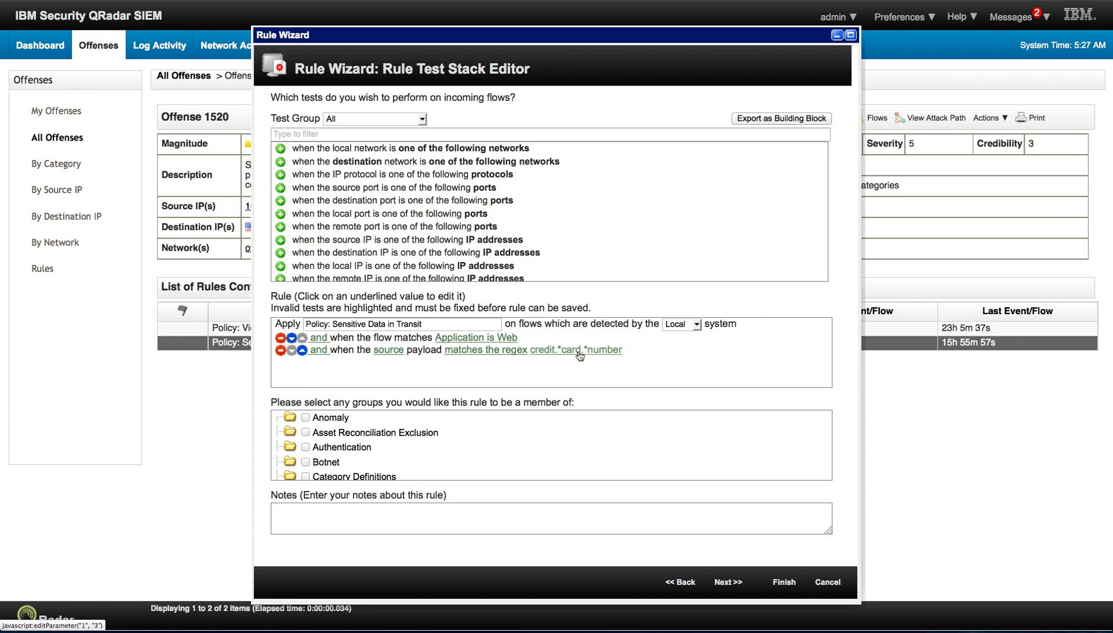
mouse_move(512, 361)
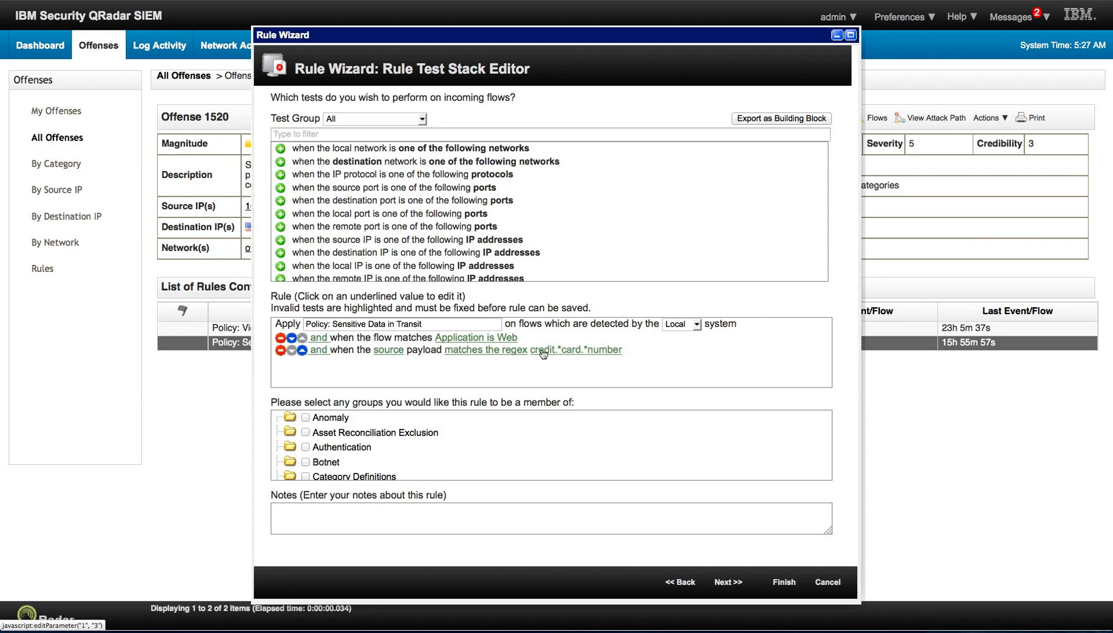
mouse_move(559, 363)
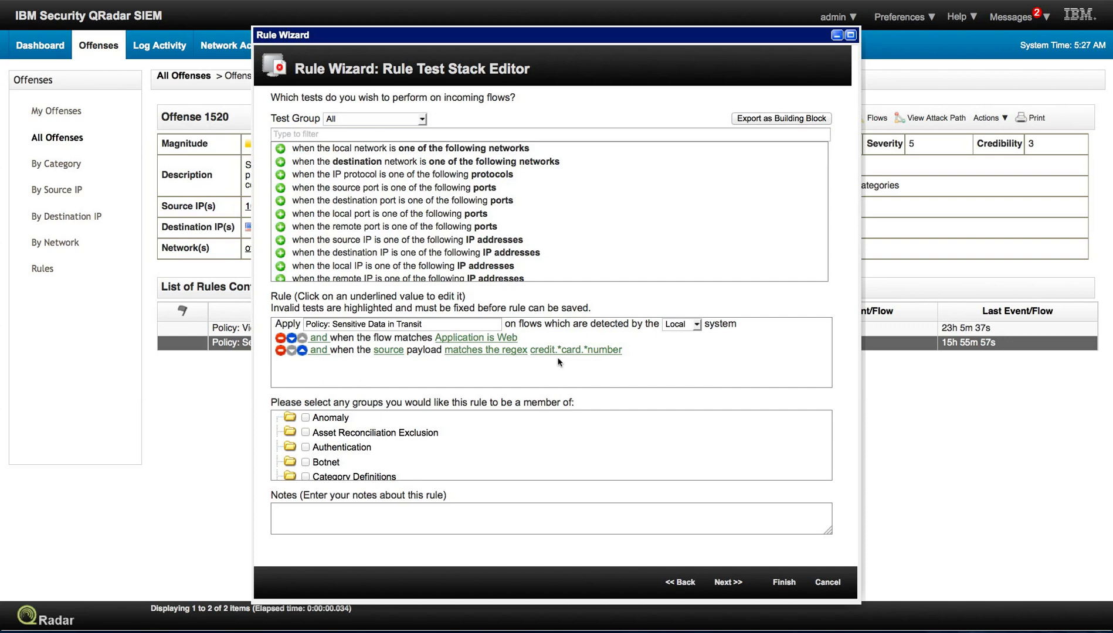
mouse_move(825, 582)
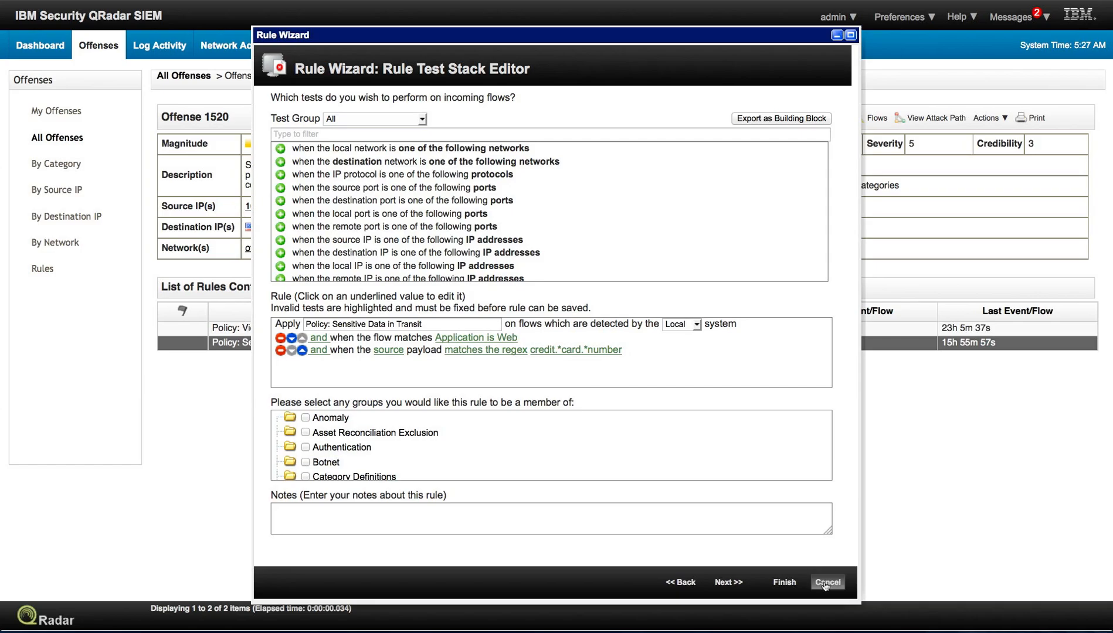
left_click(825, 582)
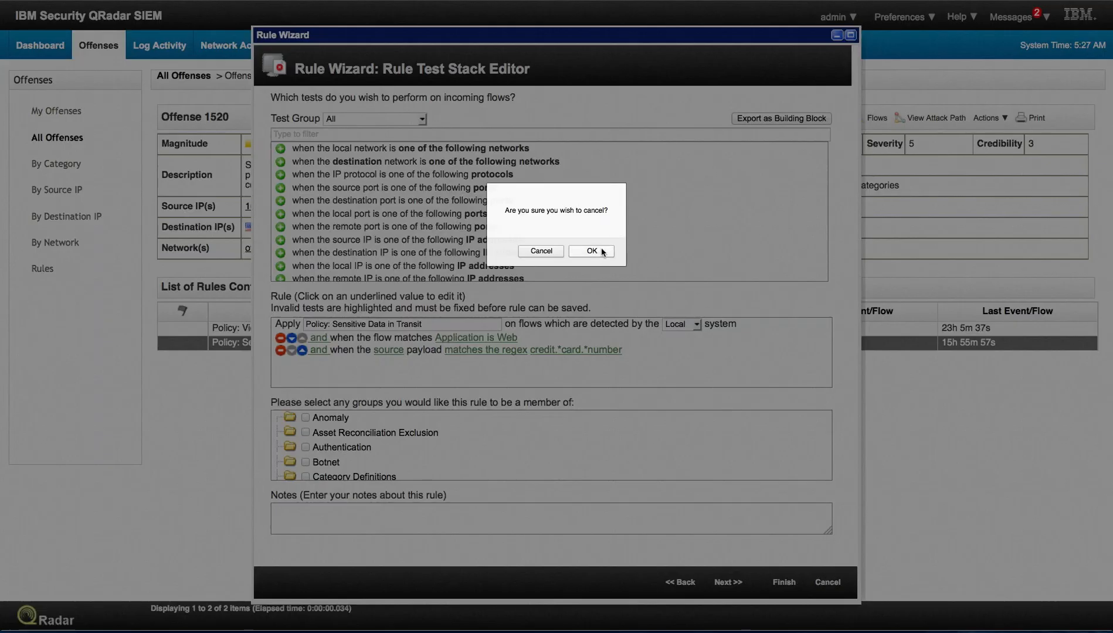
left_click(591, 251)
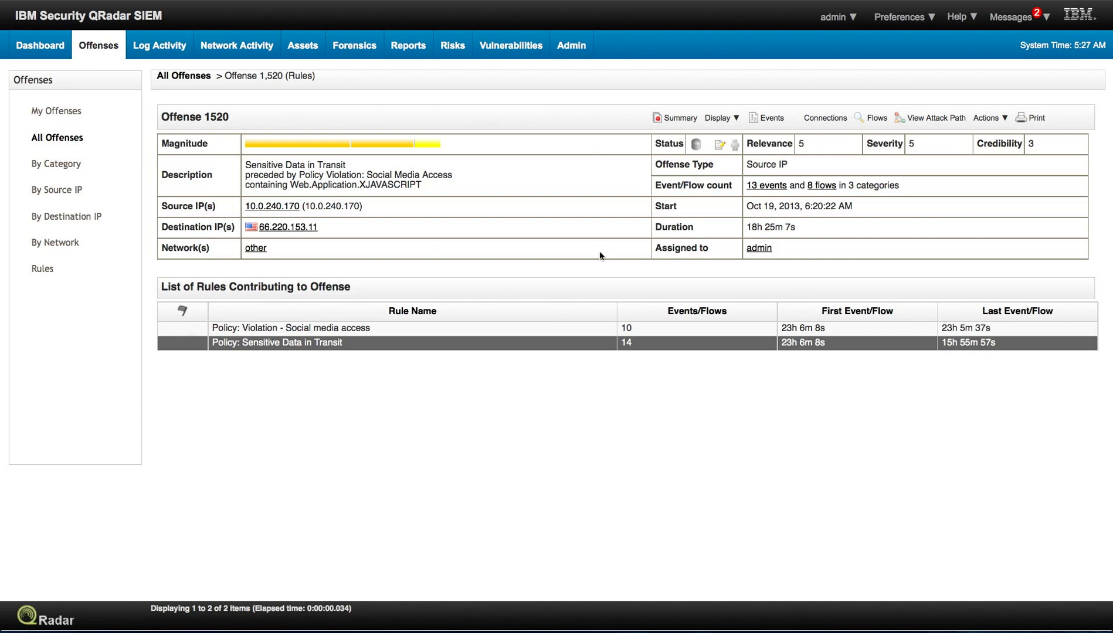
mouse_move(876, 117)
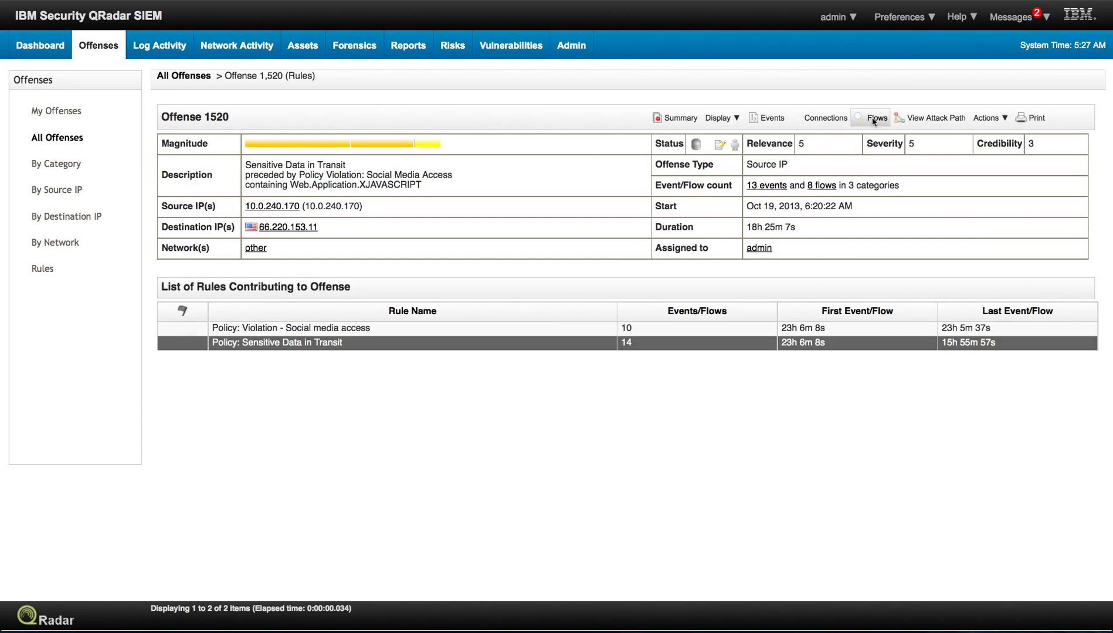
Step: List offense 1520's eight flows and select the most recent flow row
left_click(877, 117)
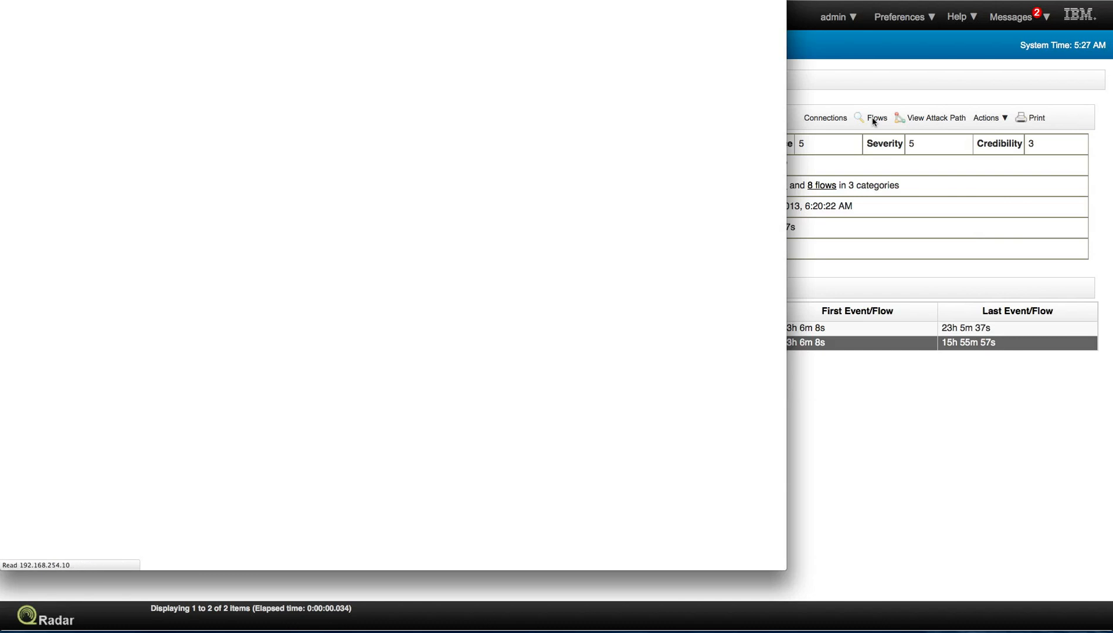
left_click(878, 118)
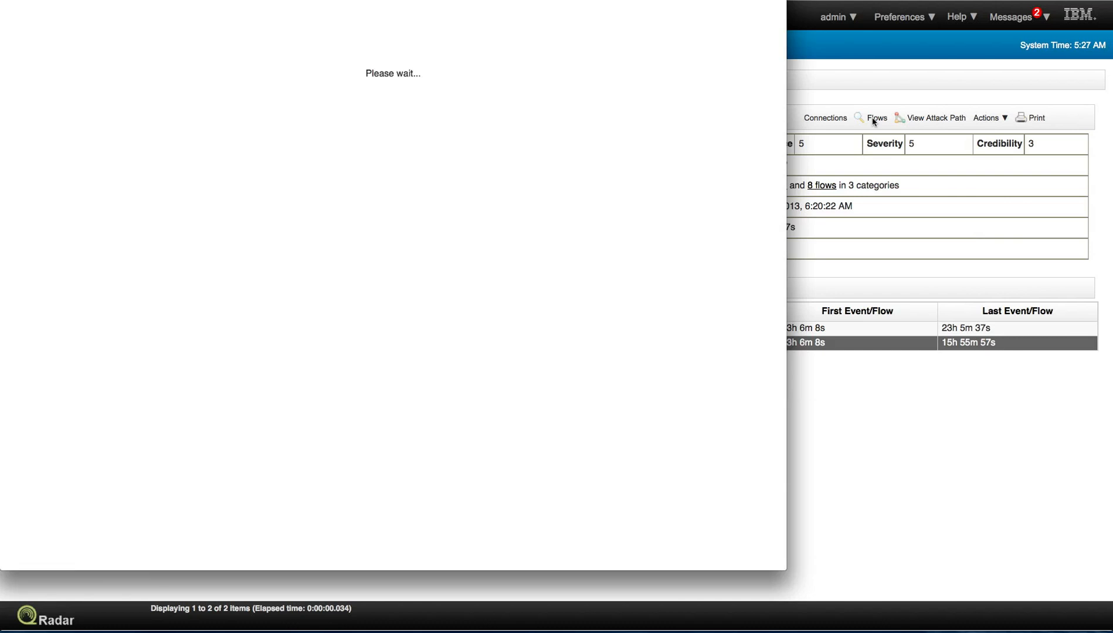
left_click(877, 118)
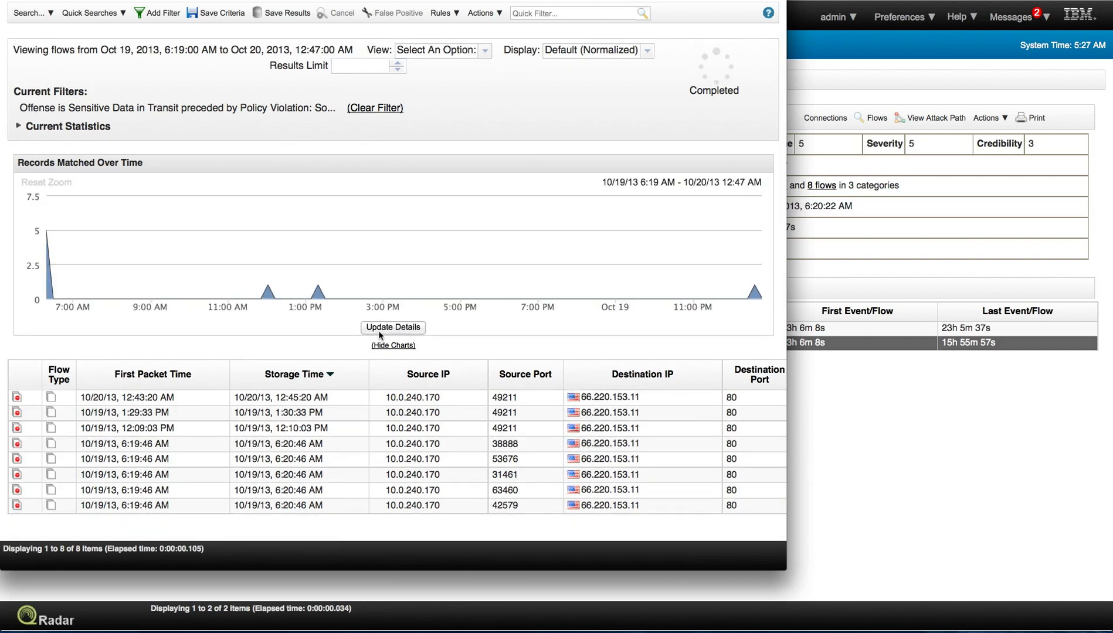
mouse_move(175, 404)
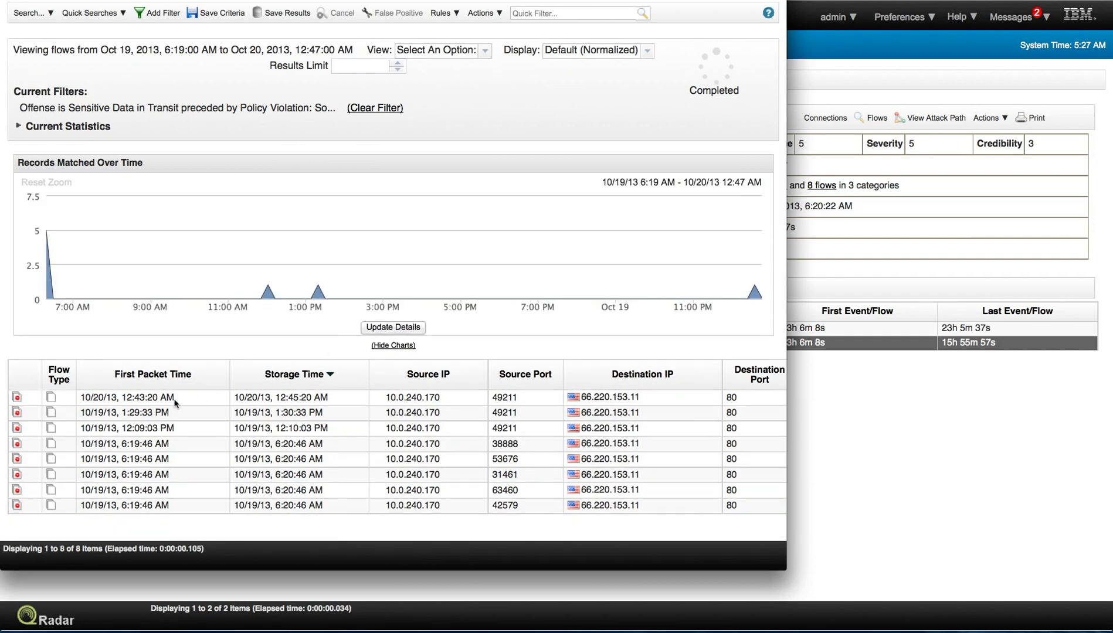
mouse_move(170, 401)
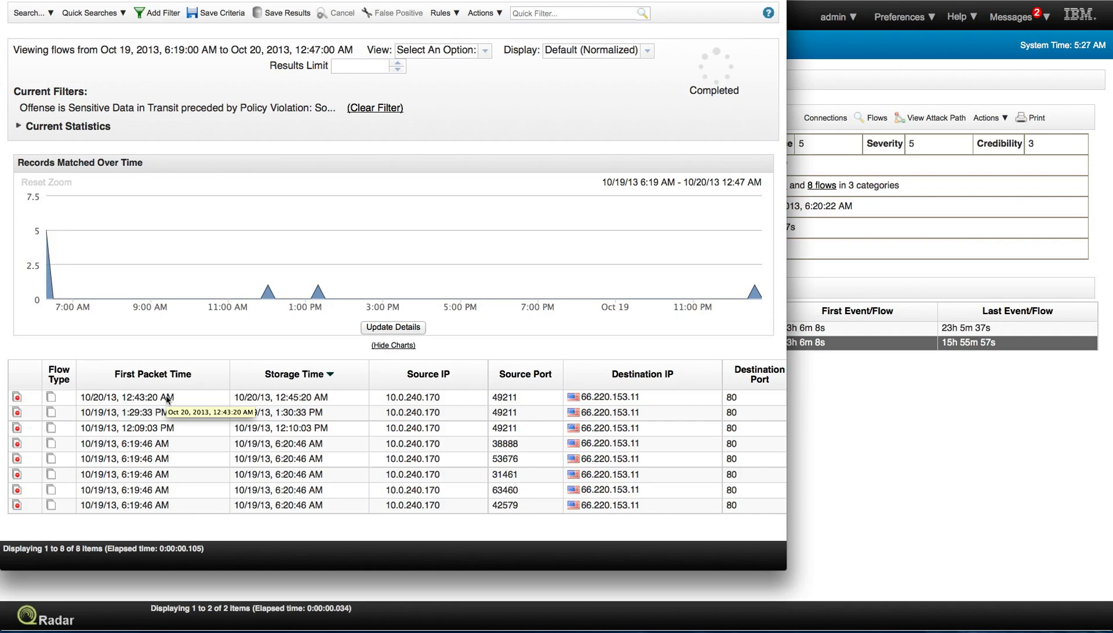
left_click(149, 397)
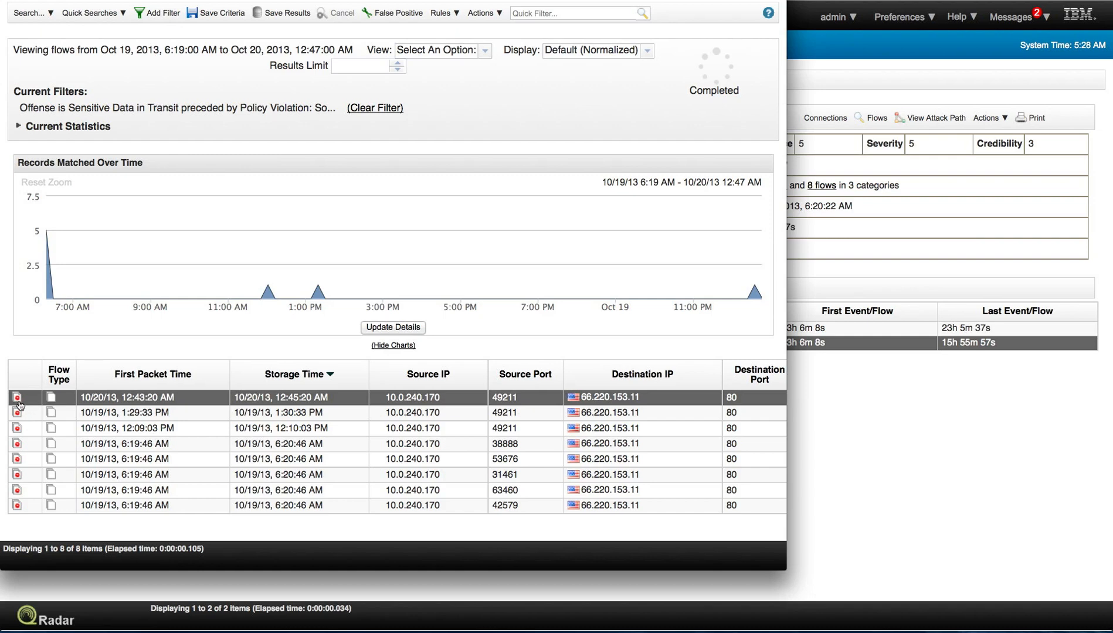
mouse_move(60, 403)
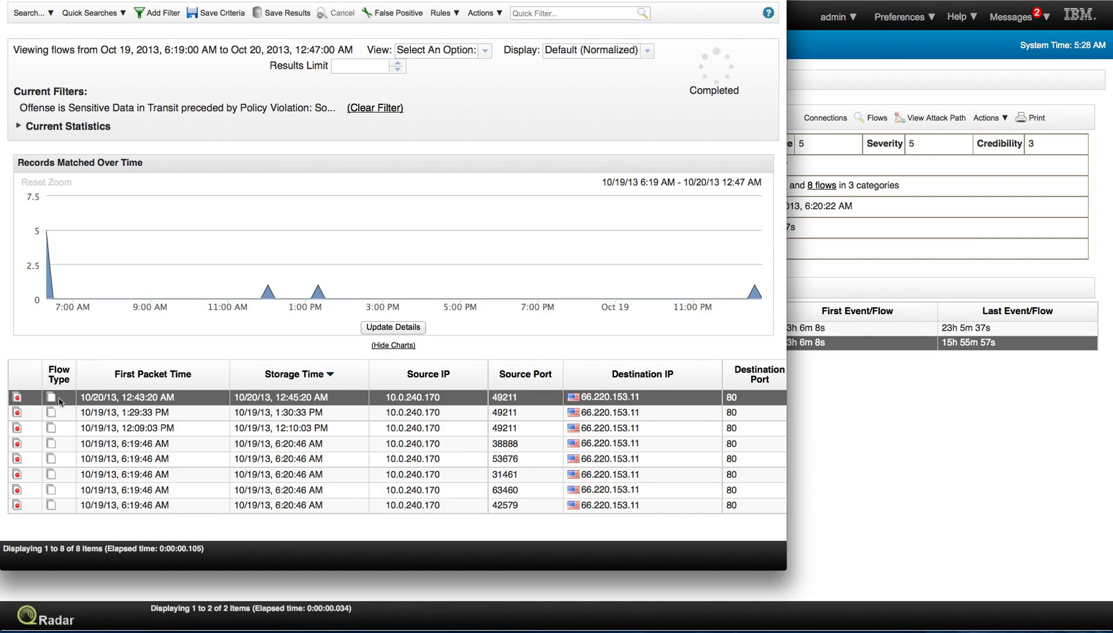
mouse_move(110, 398)
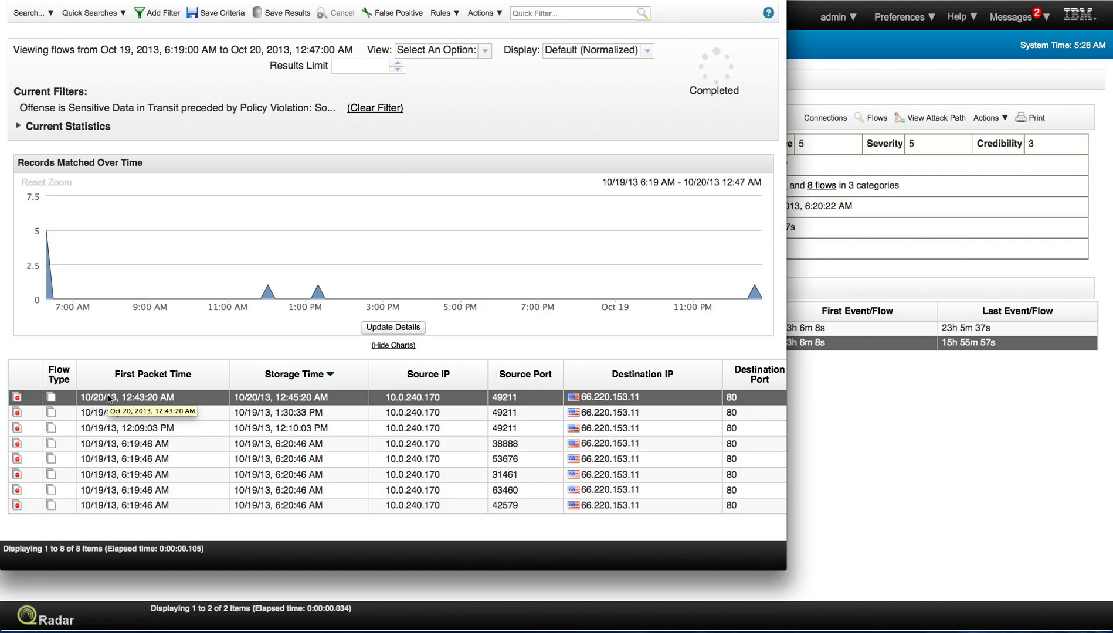
mouse_move(125, 412)
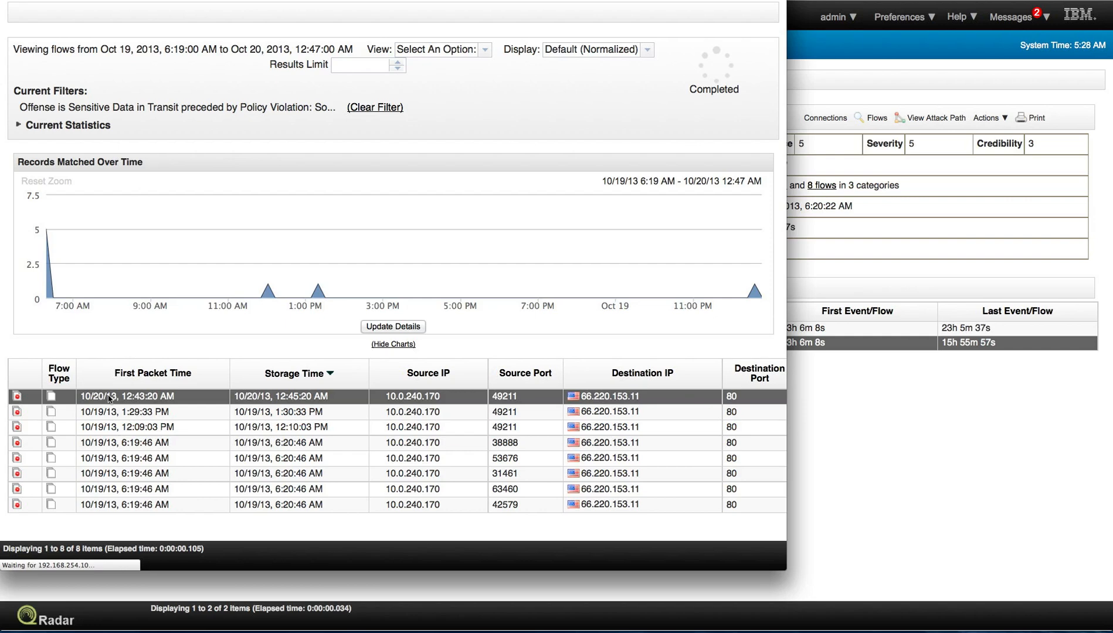
Step: Open the 12:43:20 AM flow's details and scroll toward its source payload
double_click(152, 397)
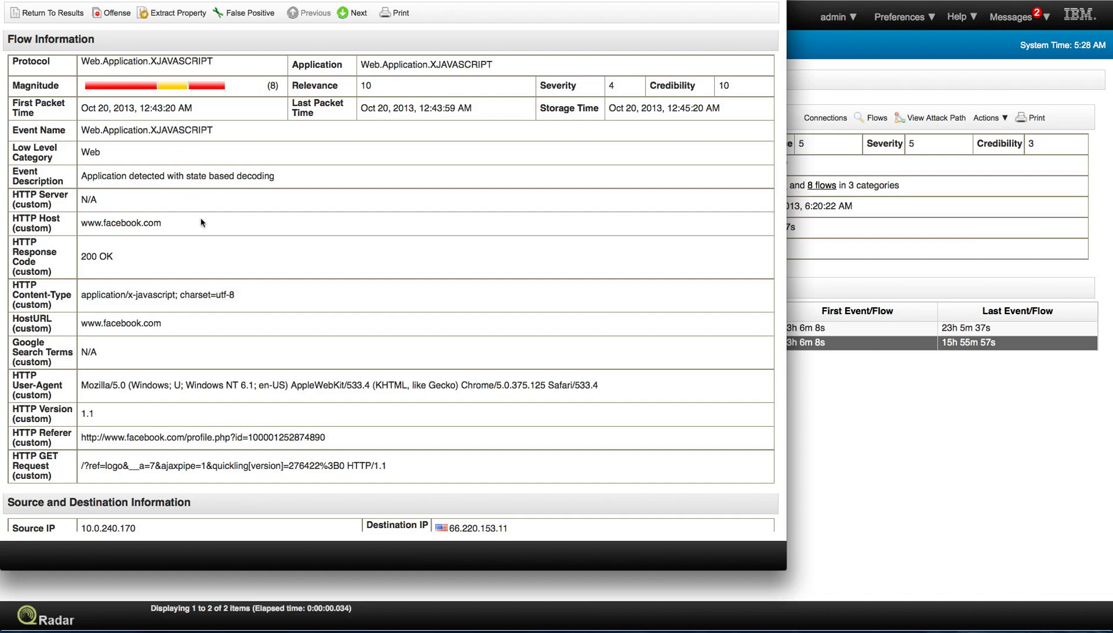
scroll("down", 3)
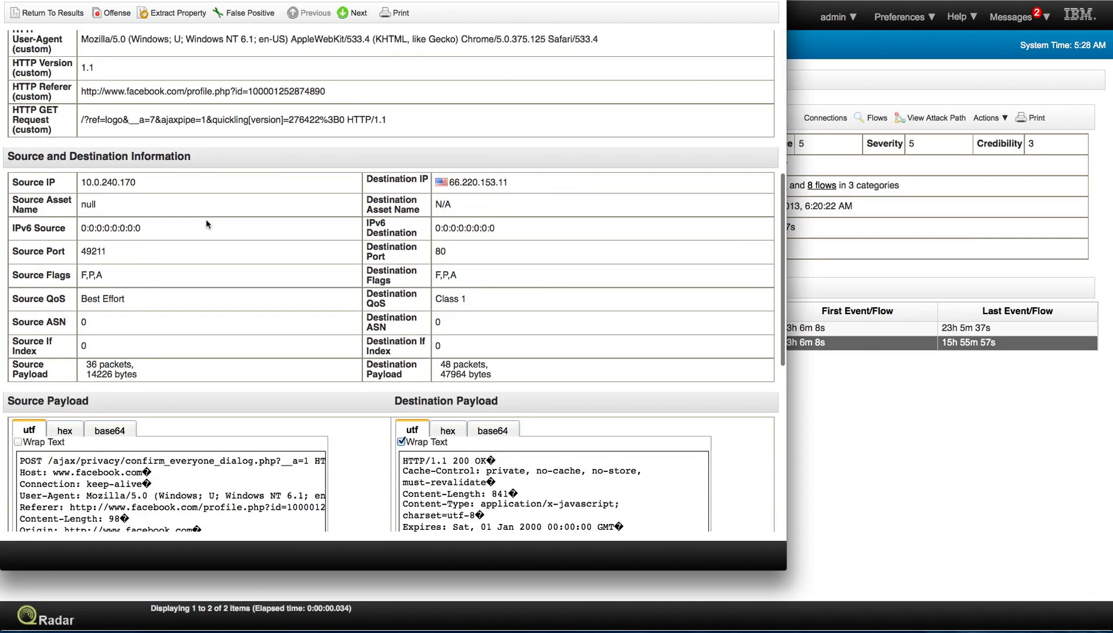
scroll("down", 3)
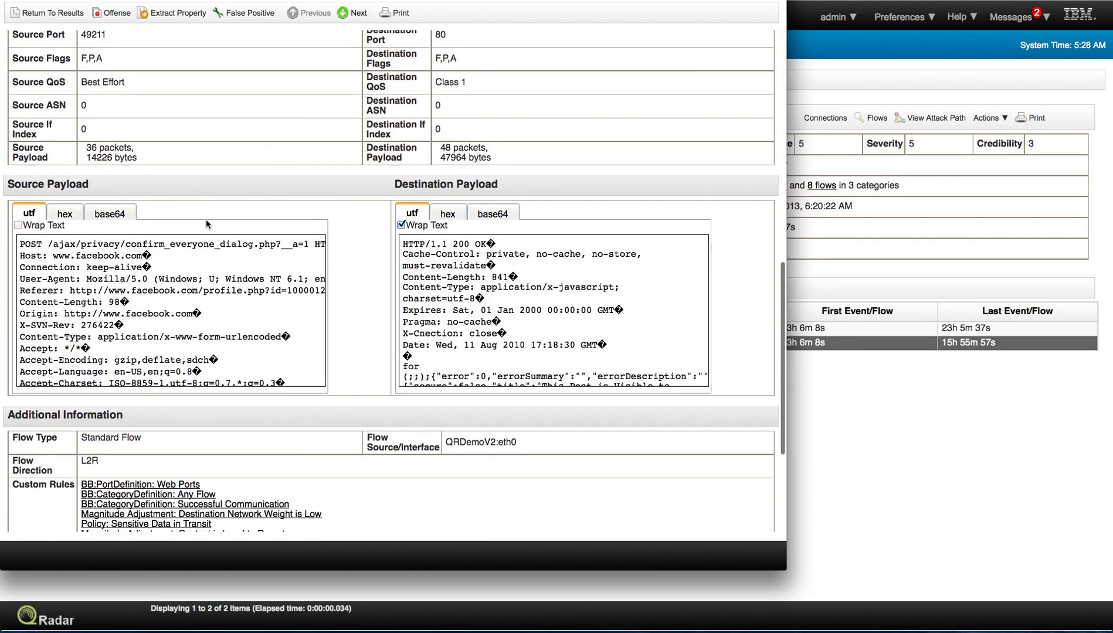
scroll("down", 3)
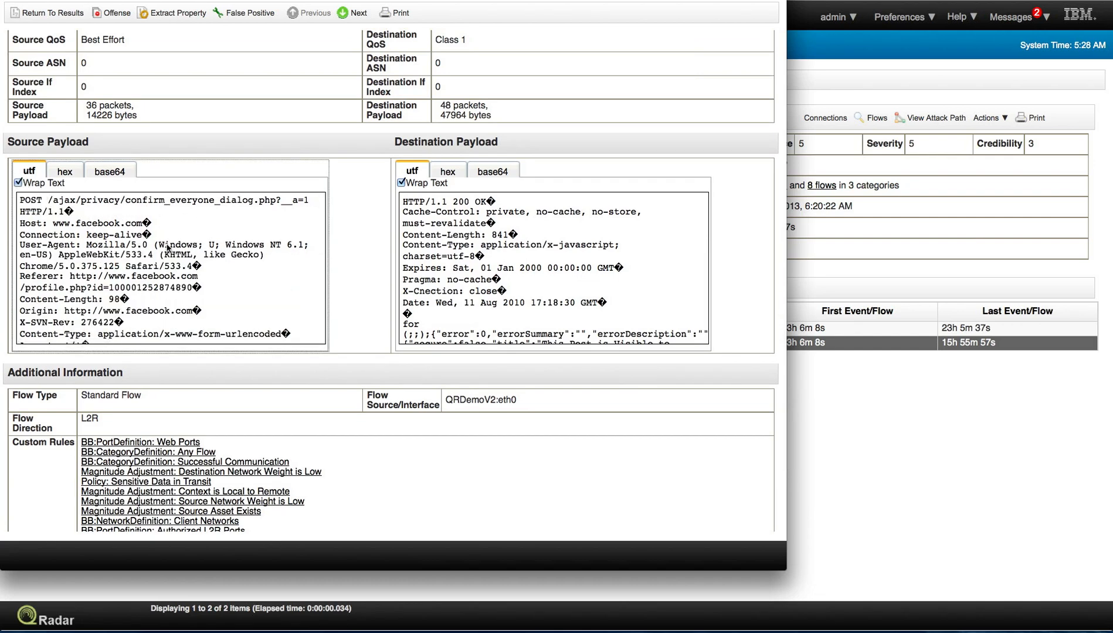
mouse_move(198, 281)
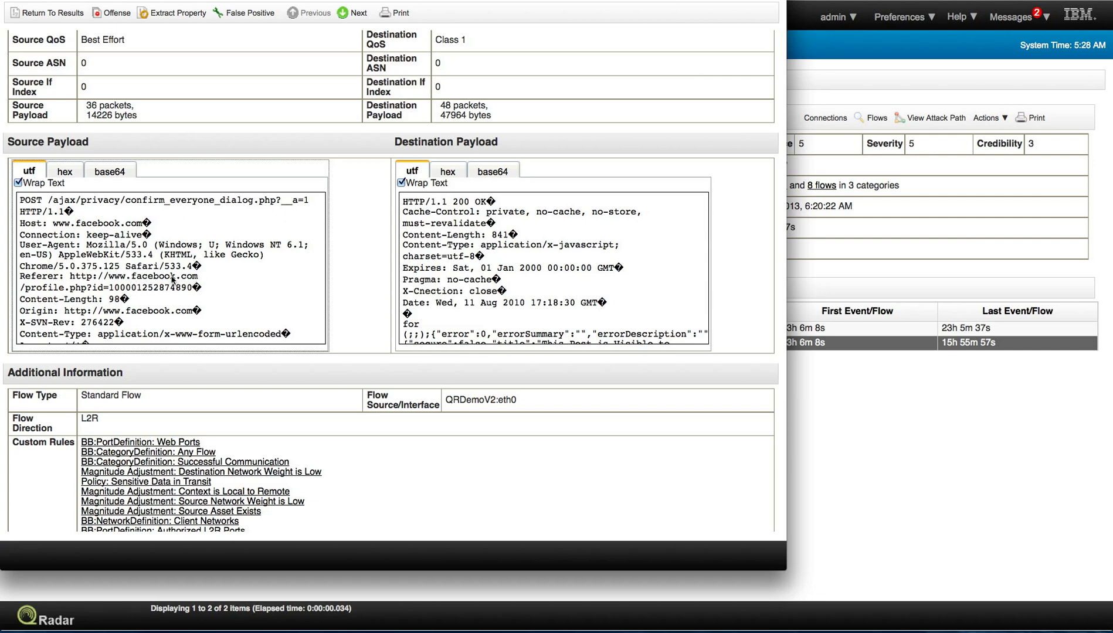
Step: Scroll the source payload to the status parameter showing SSN 123-45-6789 and card number
scroll("down", 3)
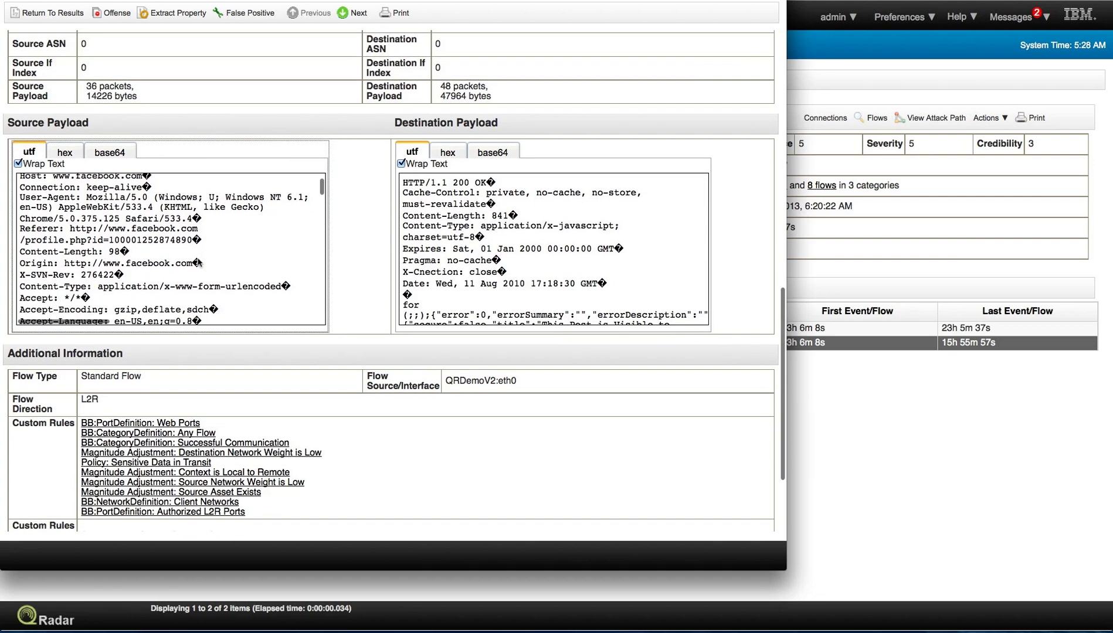
scroll("down", 3)
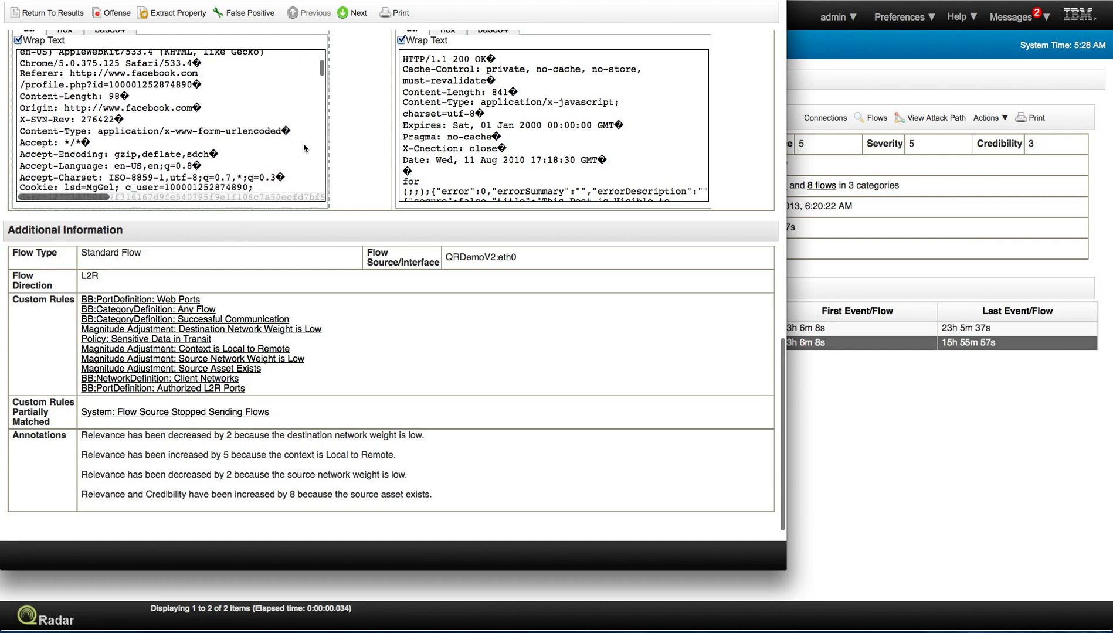
scroll("down", 3)
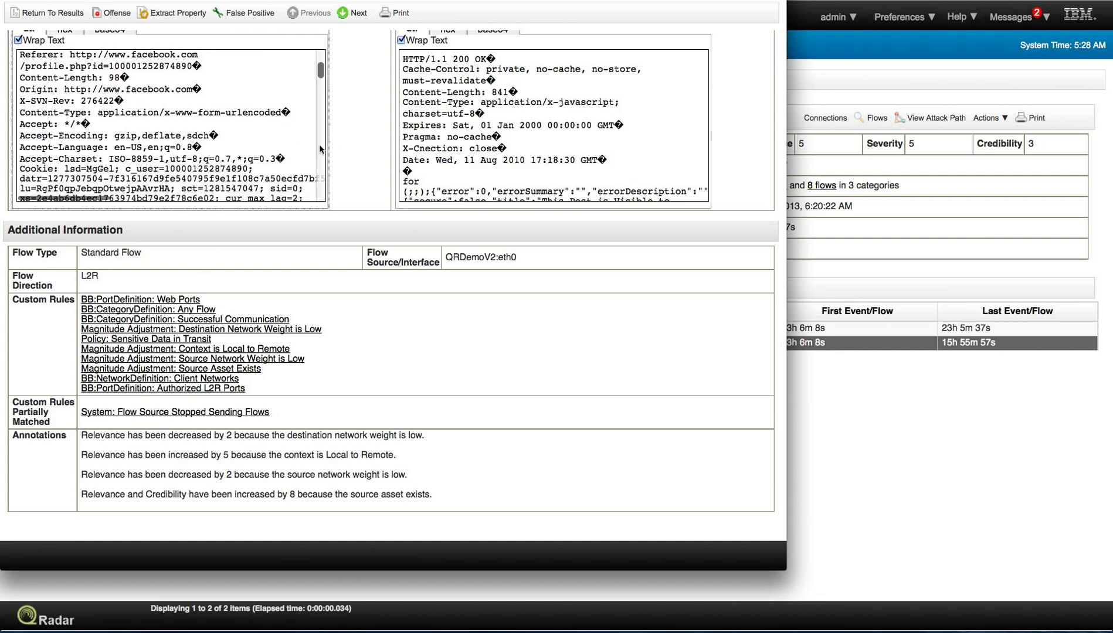
scroll("down", 3)
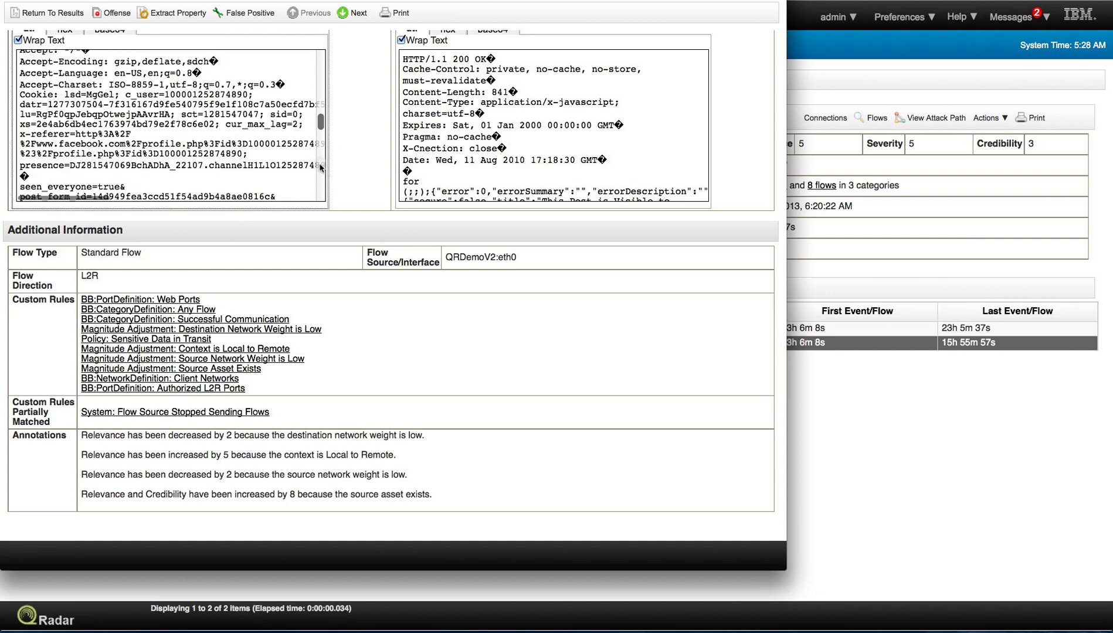
scroll("down", 3)
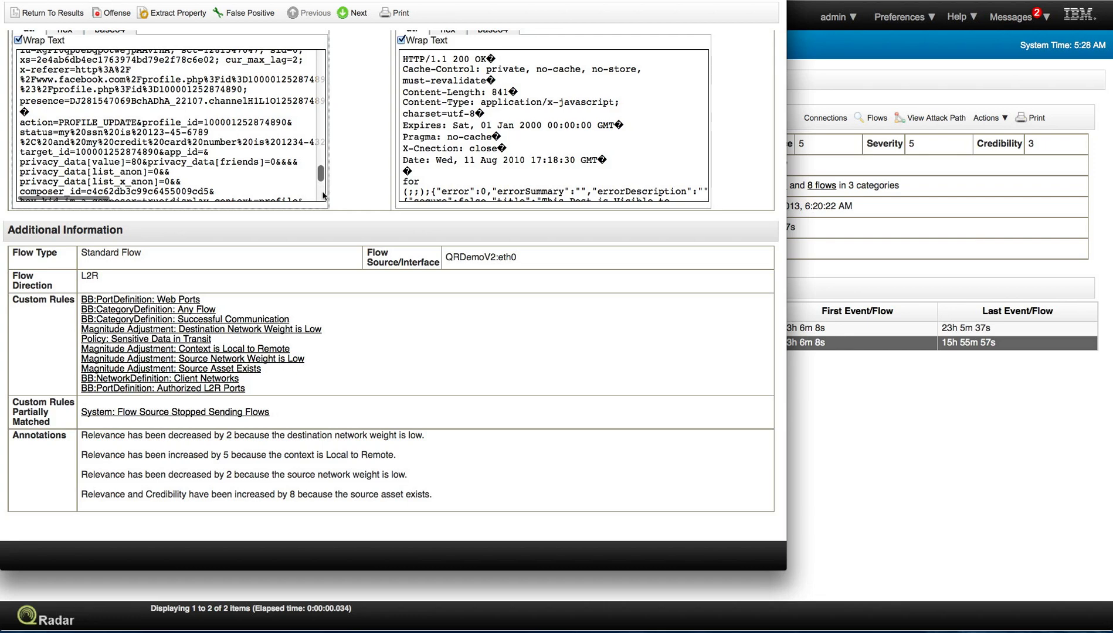
scroll("down", 3)
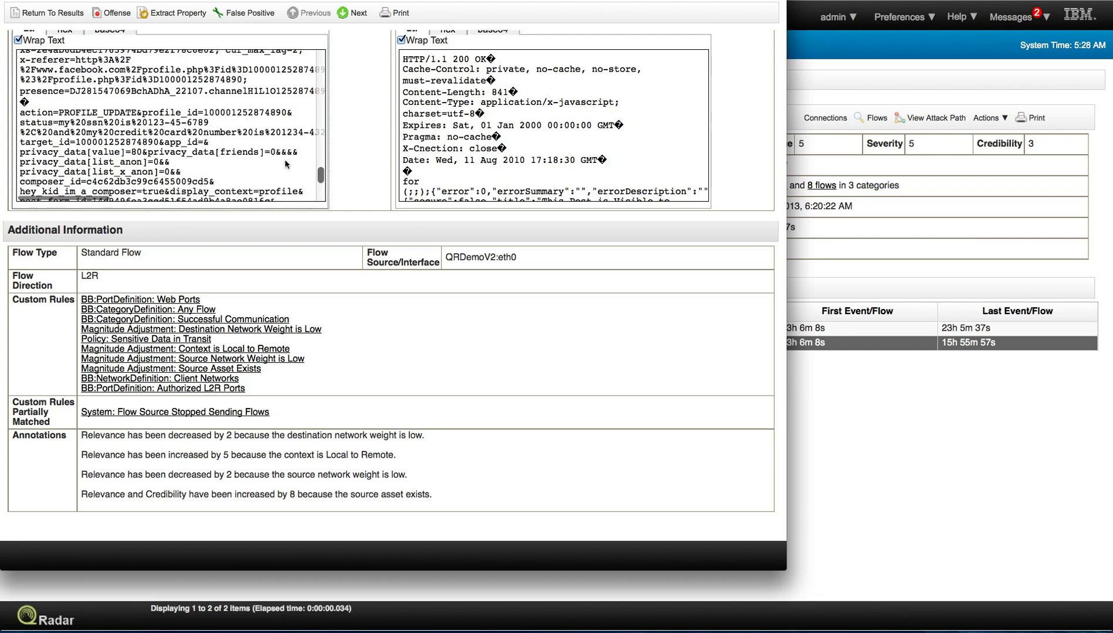
scroll("down", 3)
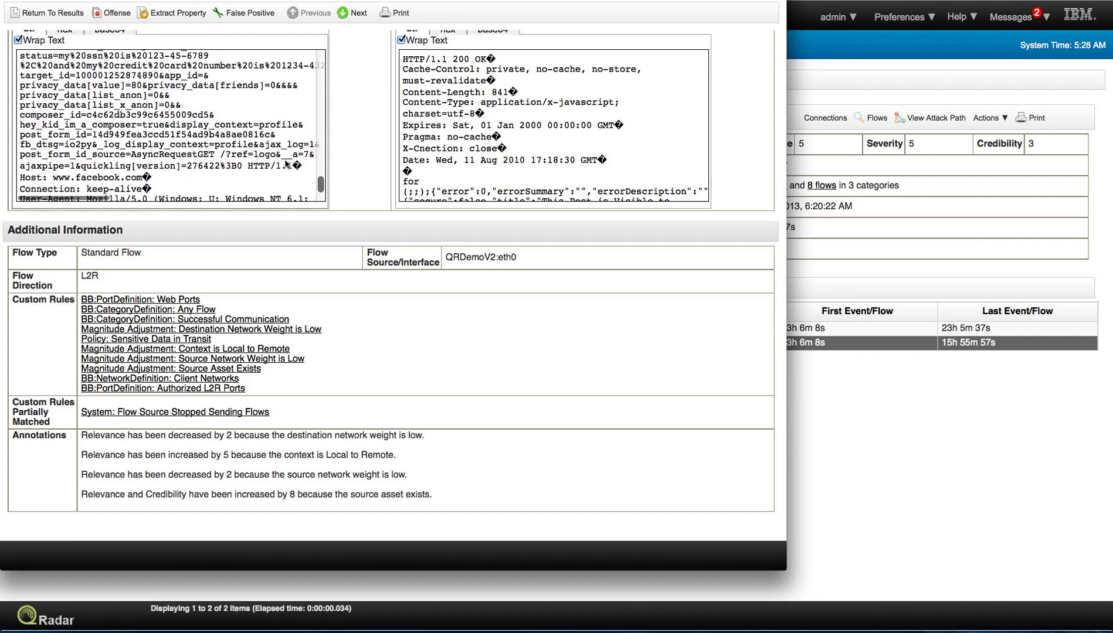
scroll("down", 3)
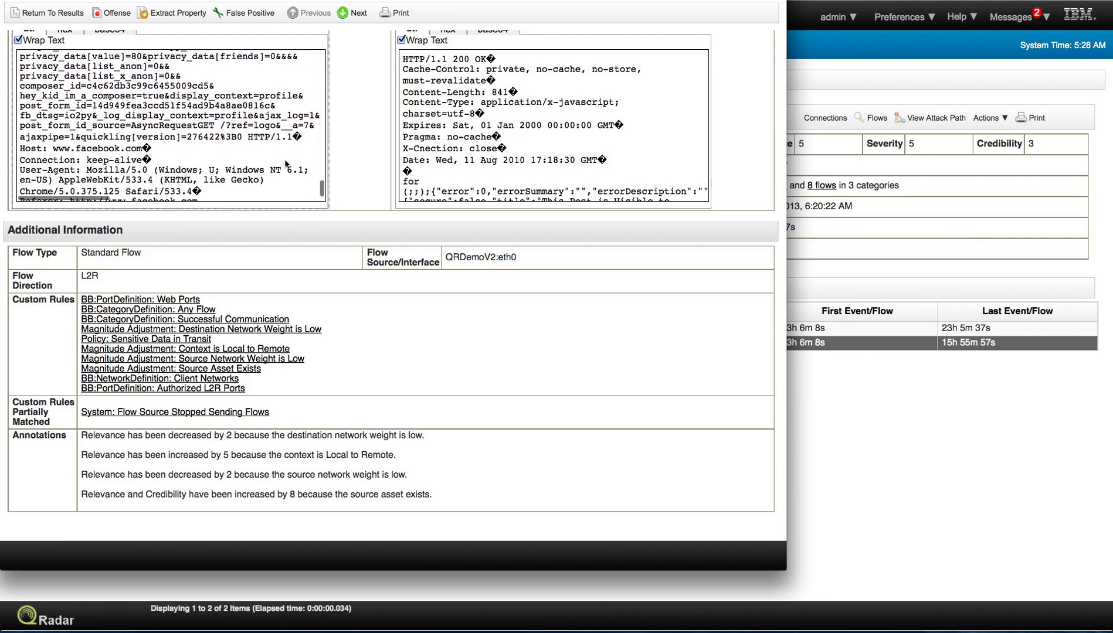
scroll("down", 3)
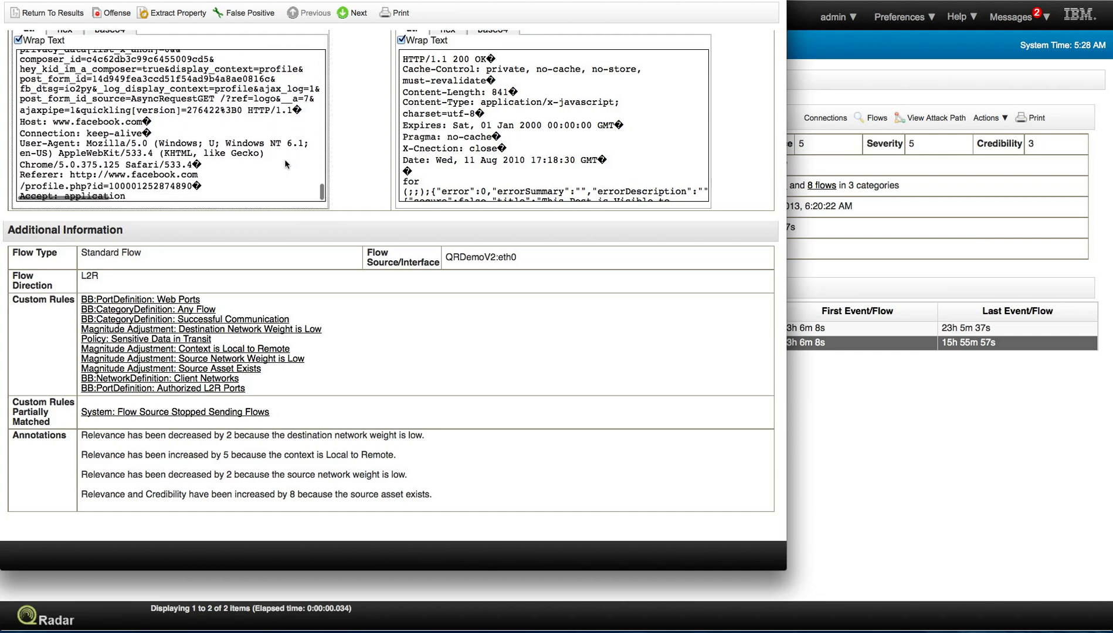
scroll("up", 3)
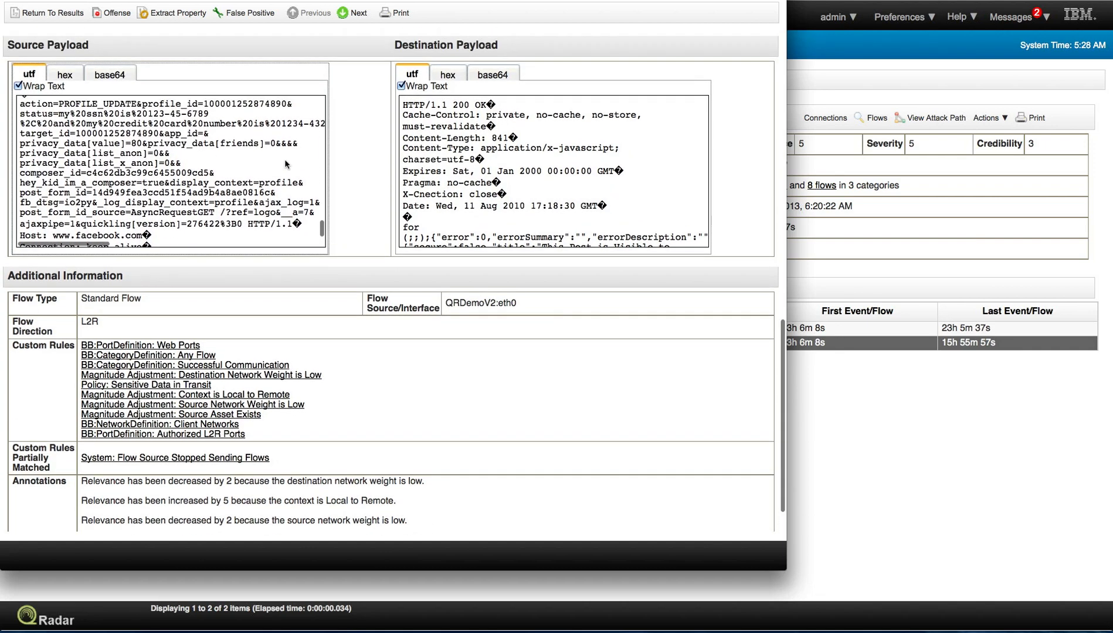
scroll("up", 3)
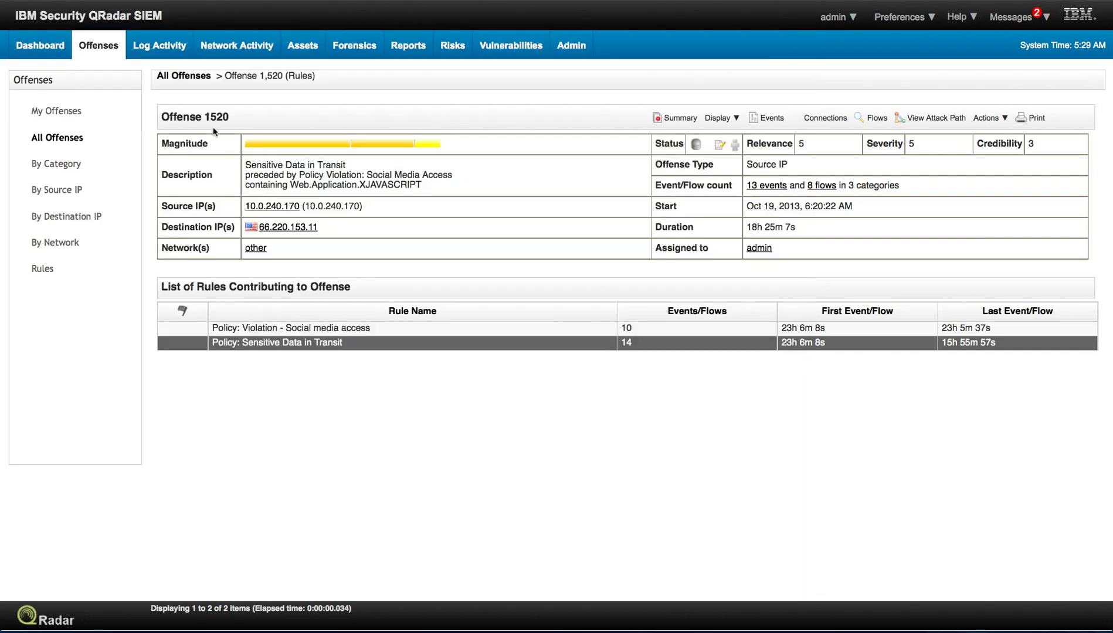
mouse_move(272, 212)
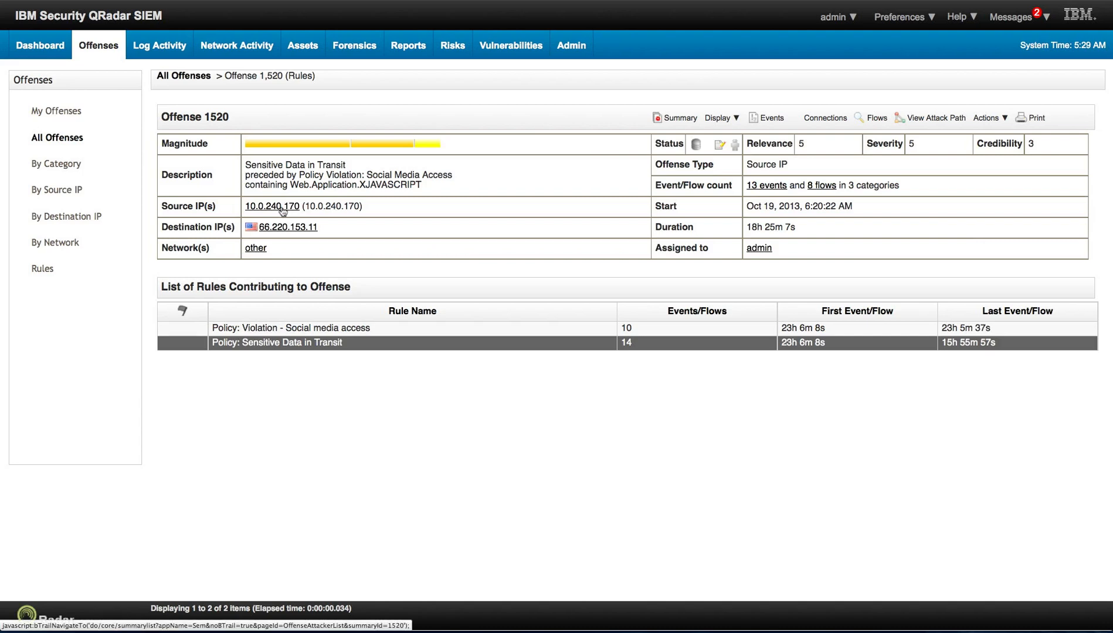
Step: Open the context menu for source IP 10.0.240.170 on the offense summary
right_click(273, 207)
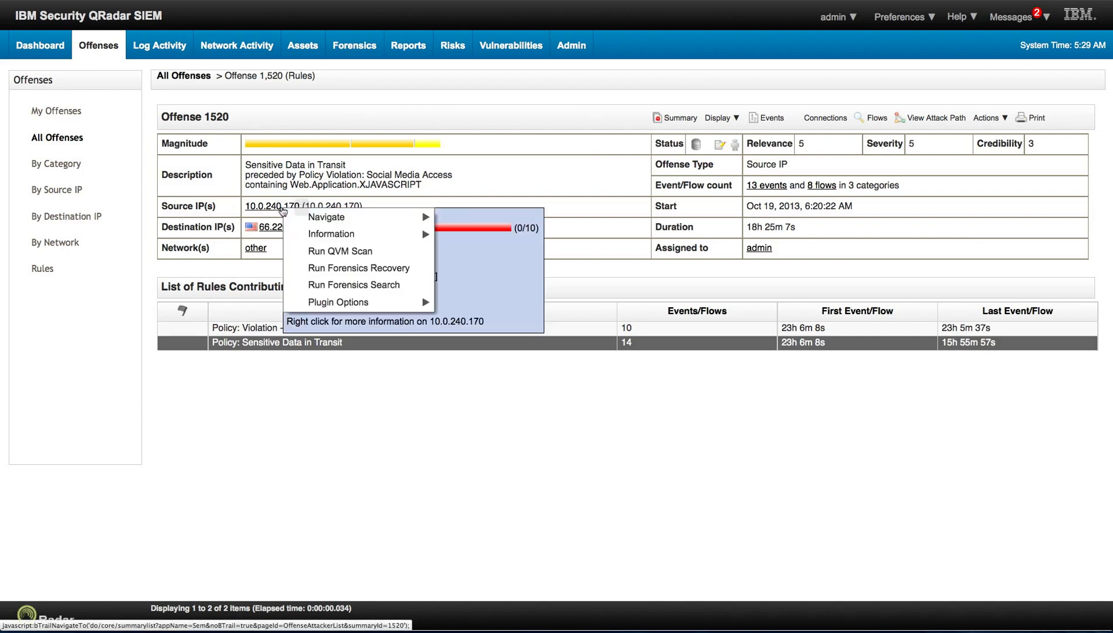
mouse_move(358, 268)
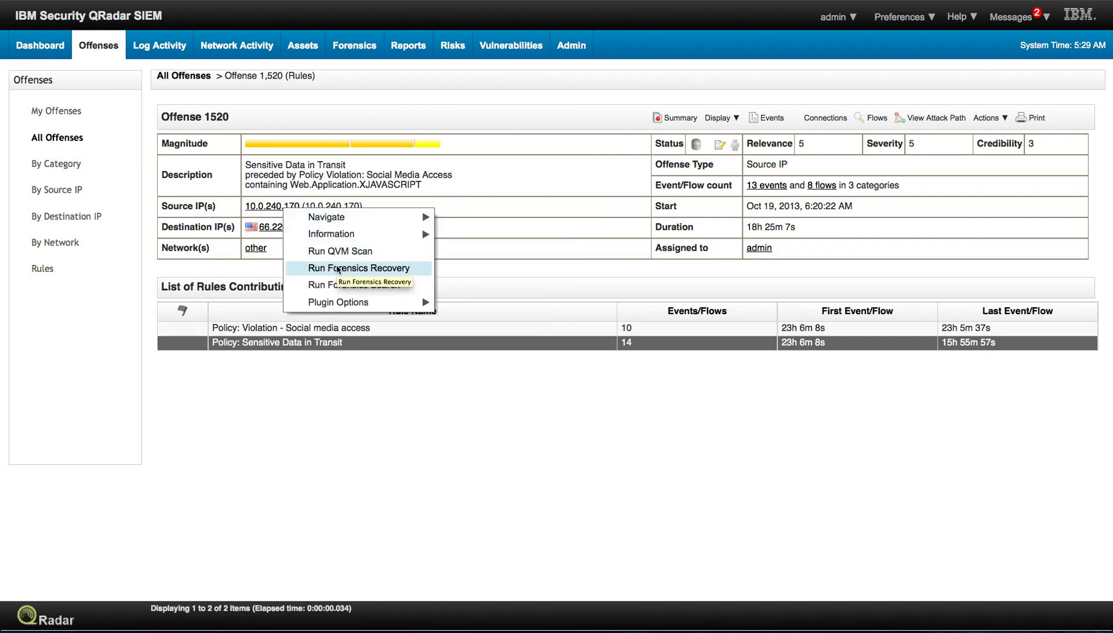
mouse_move(328, 217)
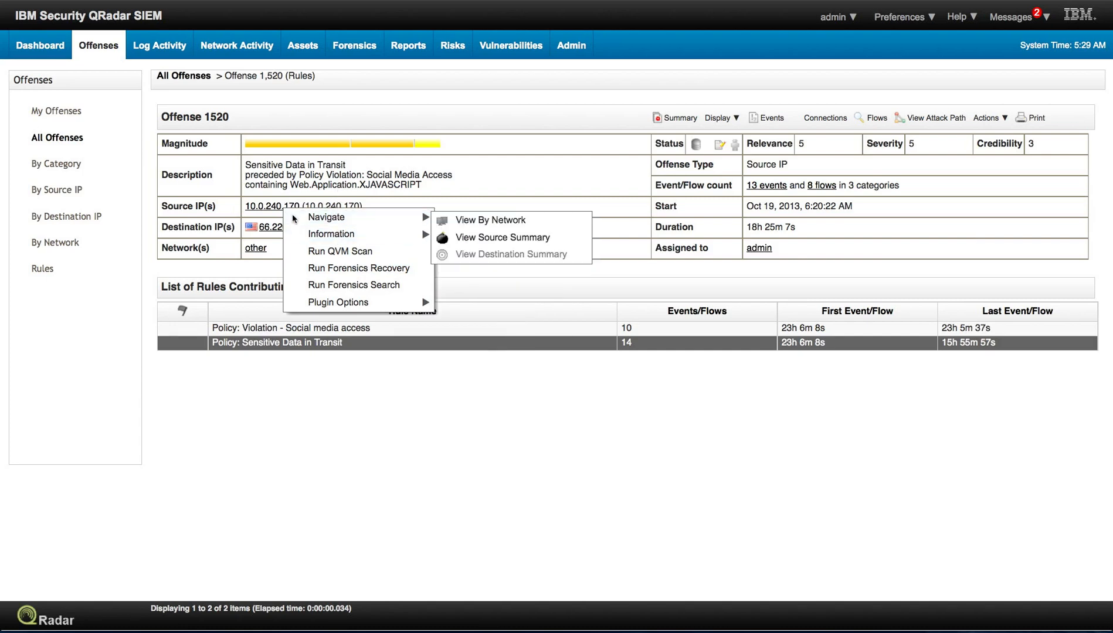
mouse_move(149, 279)
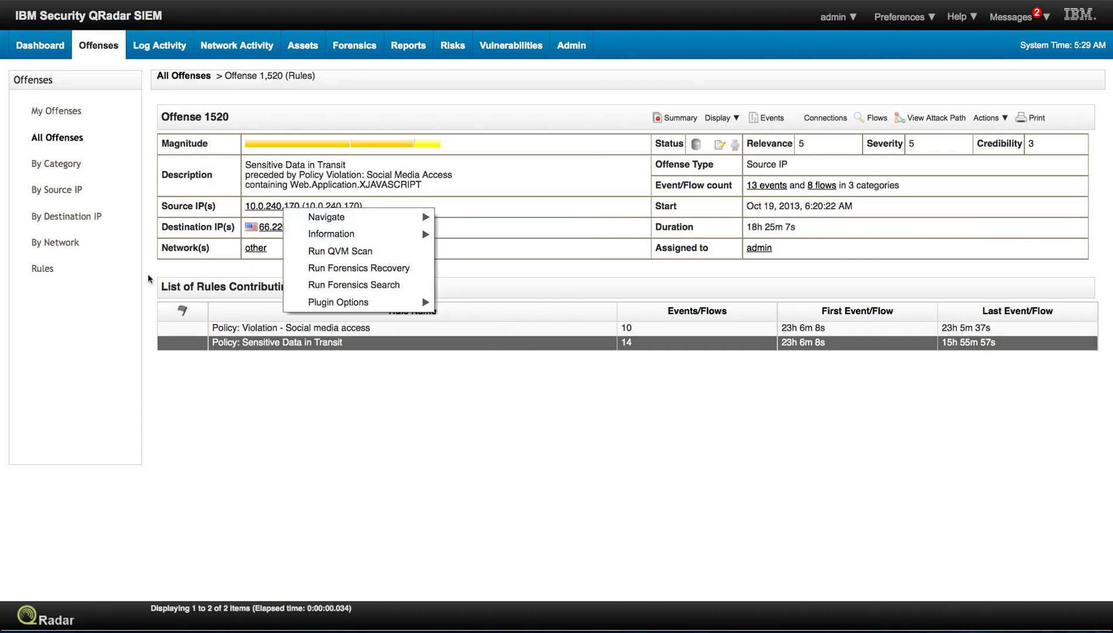